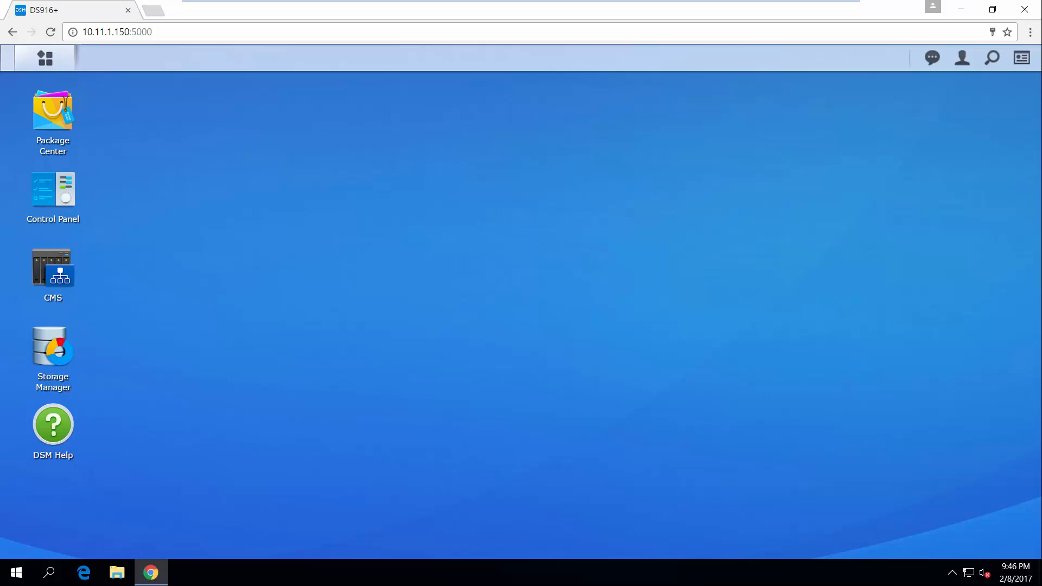
Launch Active Directory Server from the Main Menu to reach its setup wizard
{"action": "left_click", "coordinate": [45, 59]}
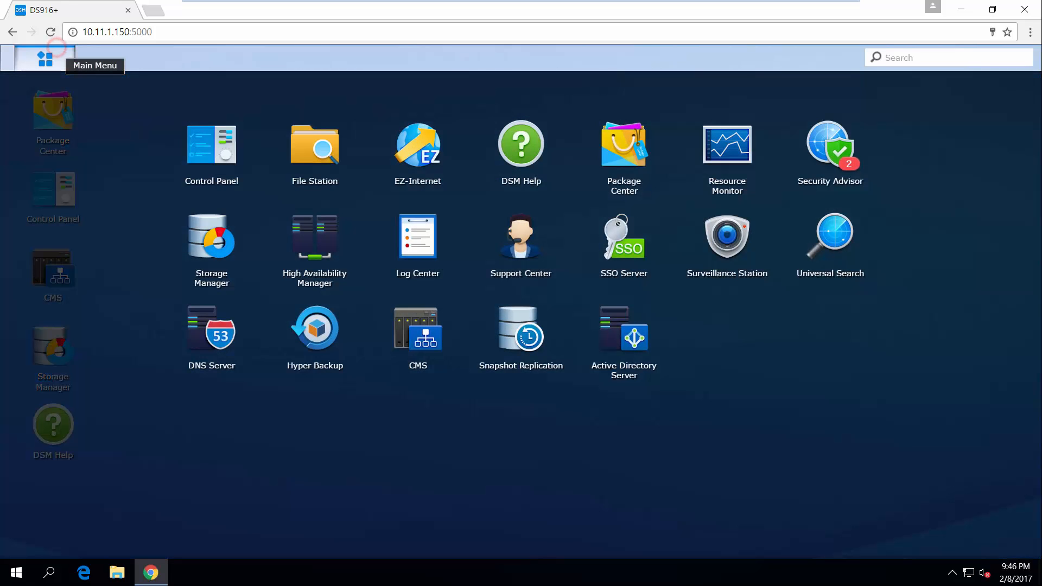
{"action": "left_click", "coordinate": [623, 328]}
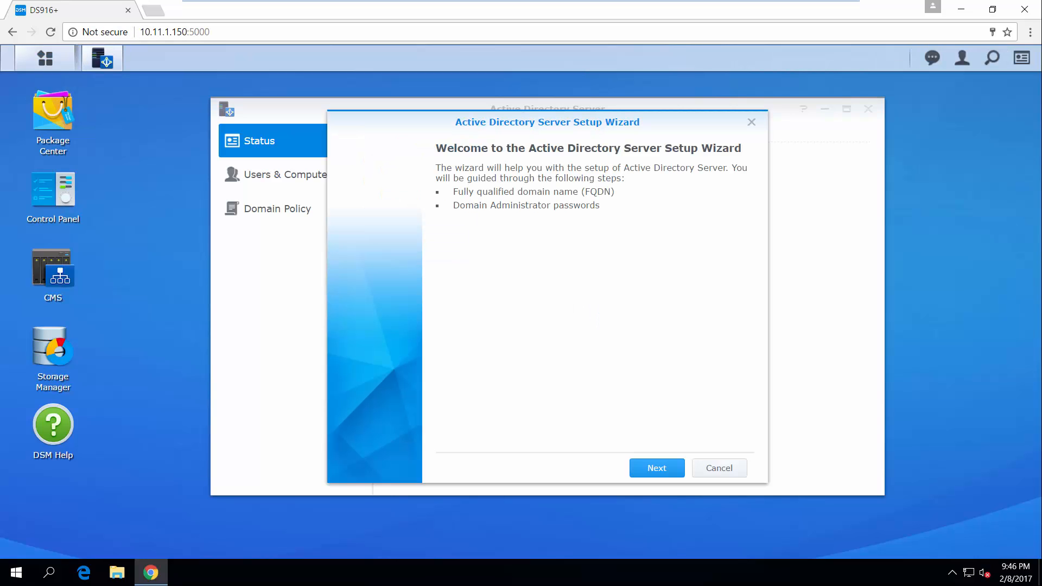
Create the SYNOLOGY.LOCAL domain with an administrator password and its confirmation
{"action": "left_click", "coordinate": [655, 468]}
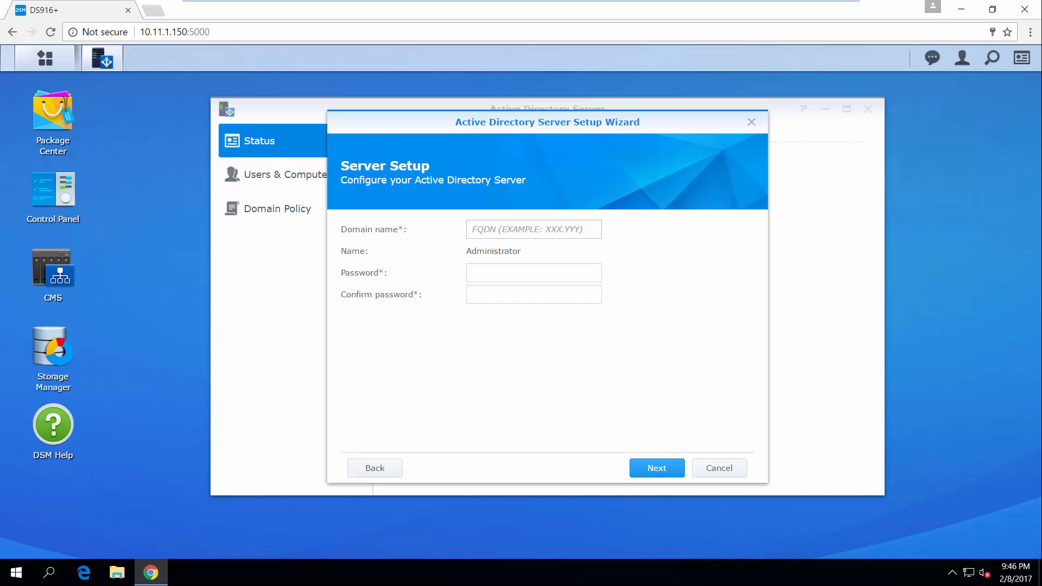
{"action": "type", "text": "SYNOLOGY."}
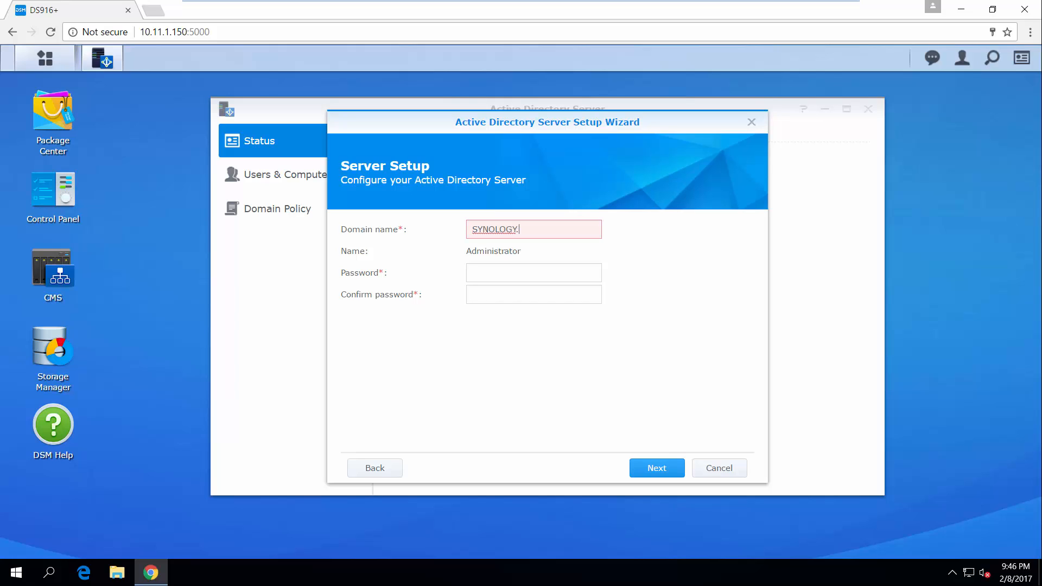
{"action": "type", "text": "LOCAL"}
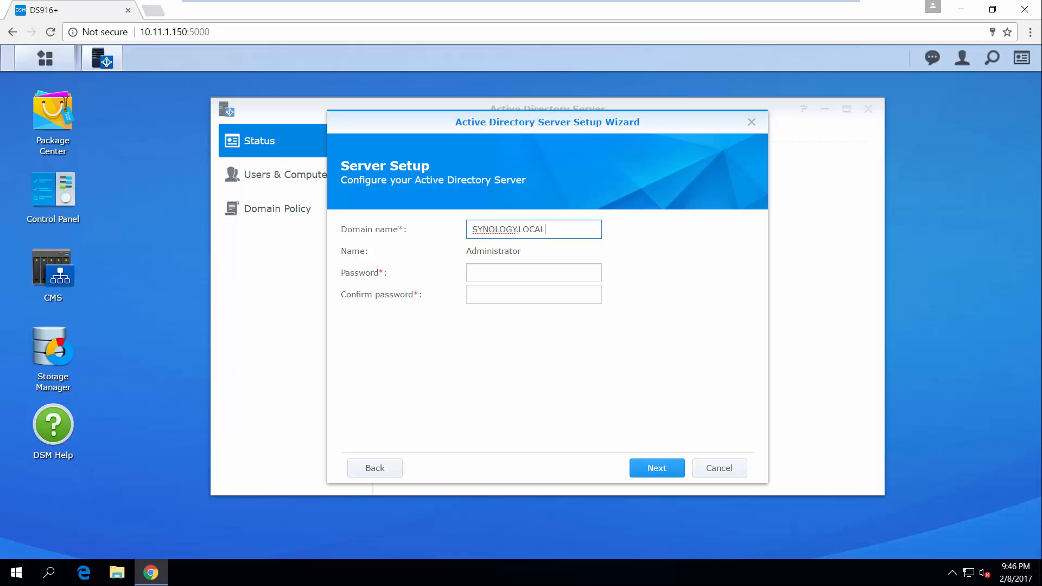
{"action": "left_click", "coordinate": [532, 273]}
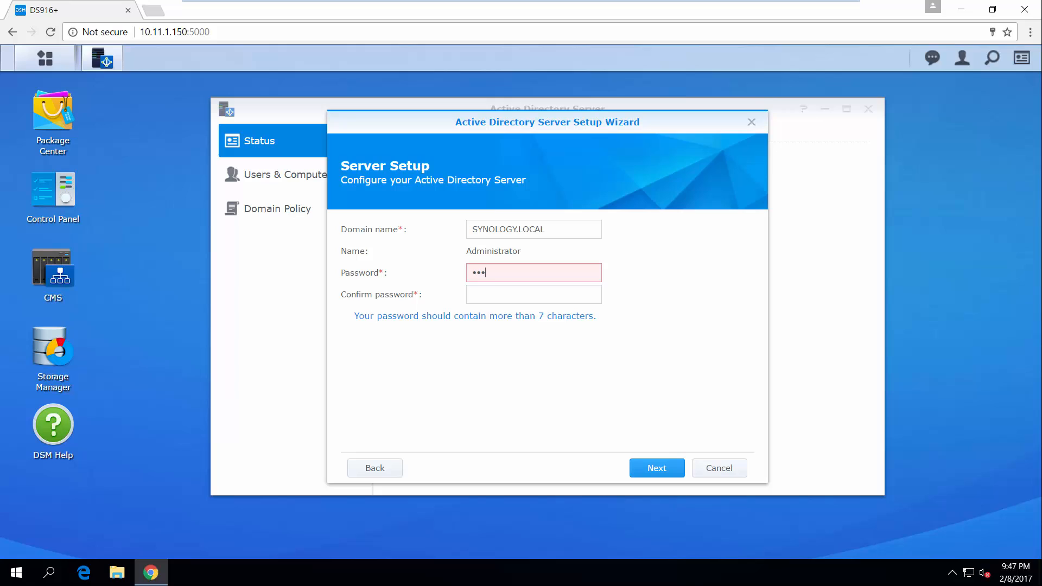
{"action": "left_click", "coordinate": [534, 294]}
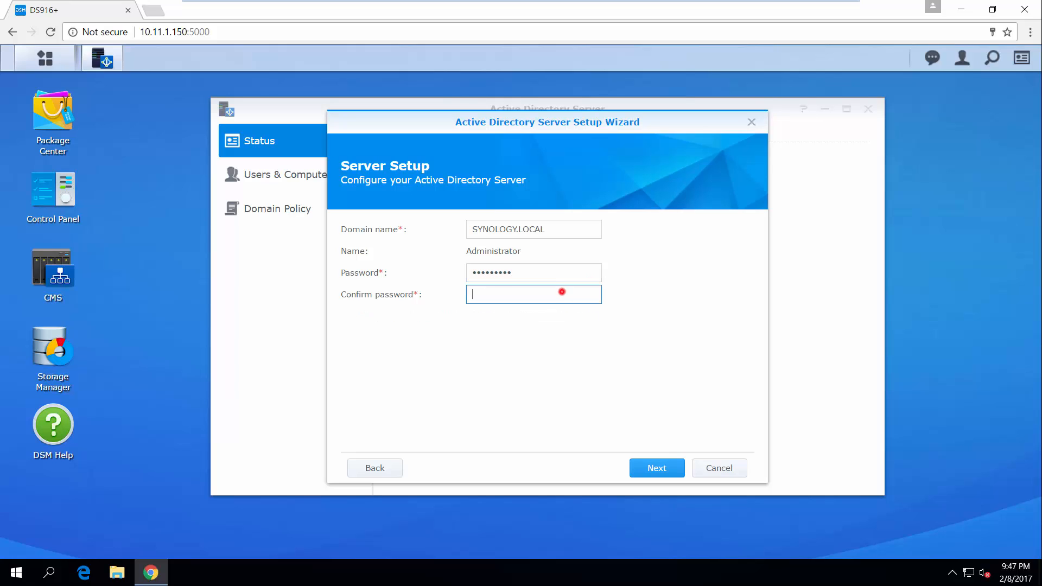
{"action": "type", "text": "•••"}
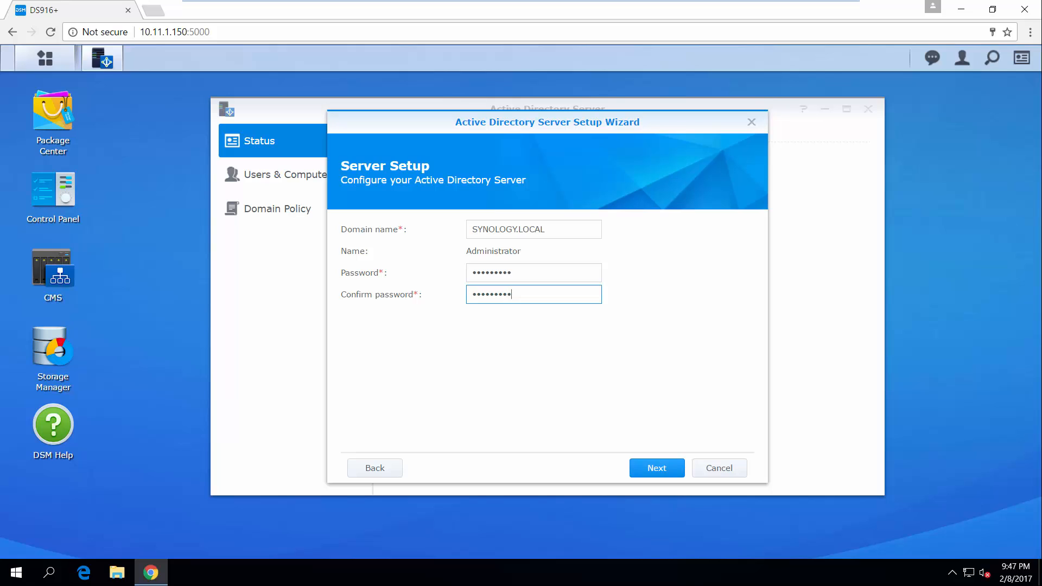
{"action": "left_click", "coordinate": [656, 468]}
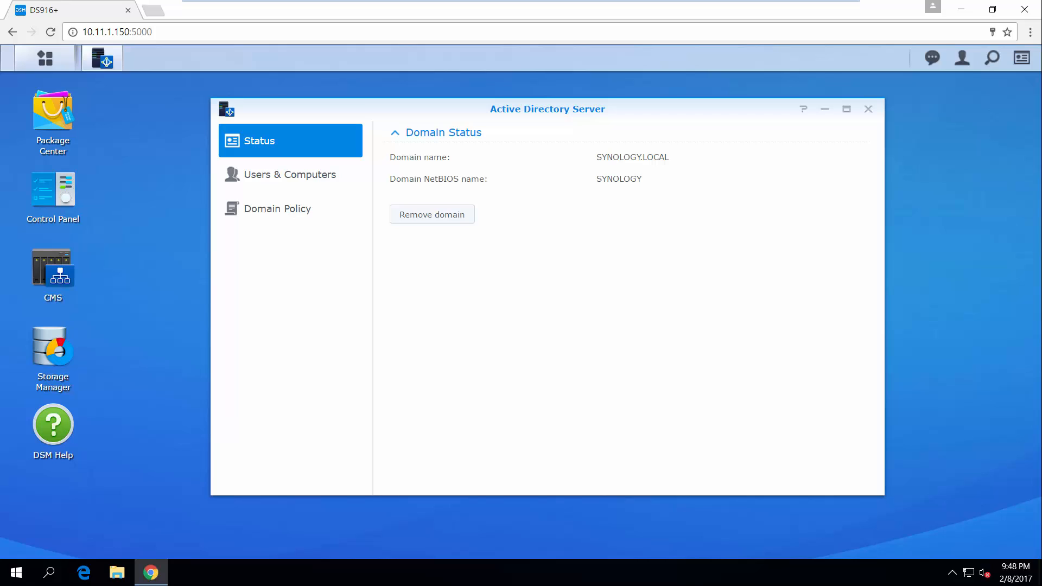
Start creating a new user from the domain's Users & Computers page
{"action": "left_click", "coordinate": [288, 174]}
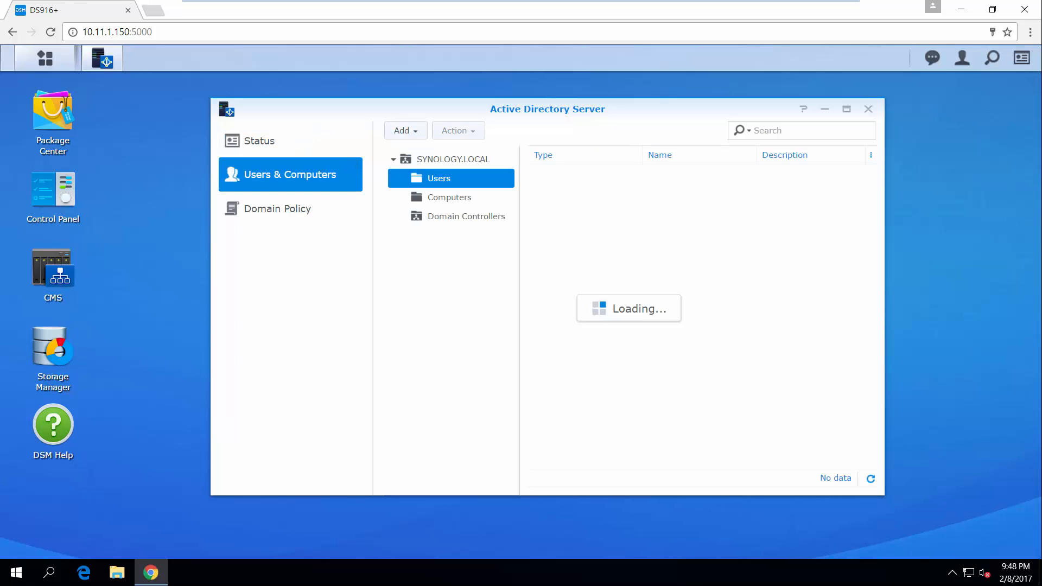
{"action": "left_click", "coordinate": [402, 129]}
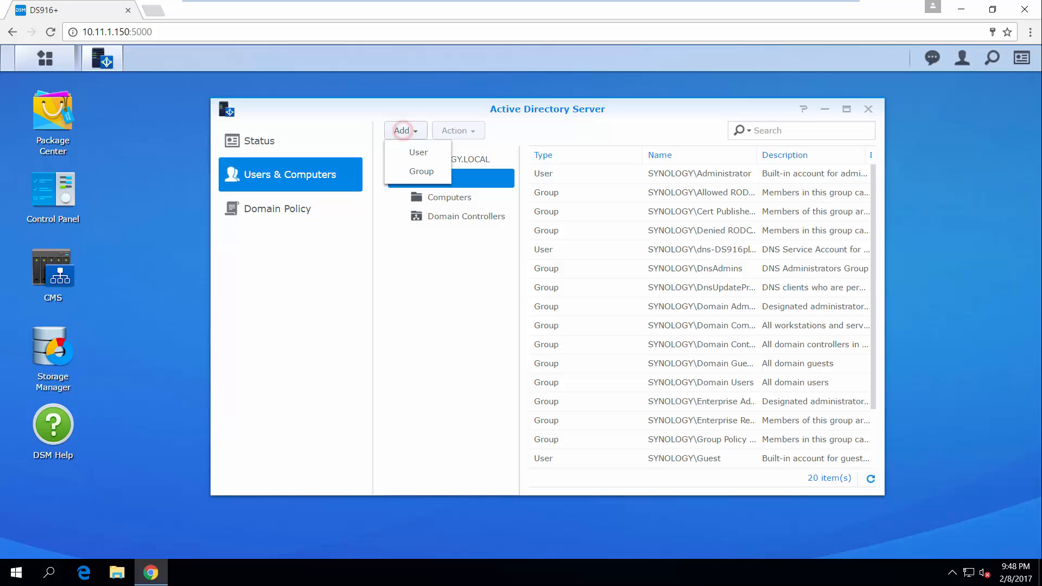
{"action": "left_click", "coordinate": [419, 152]}
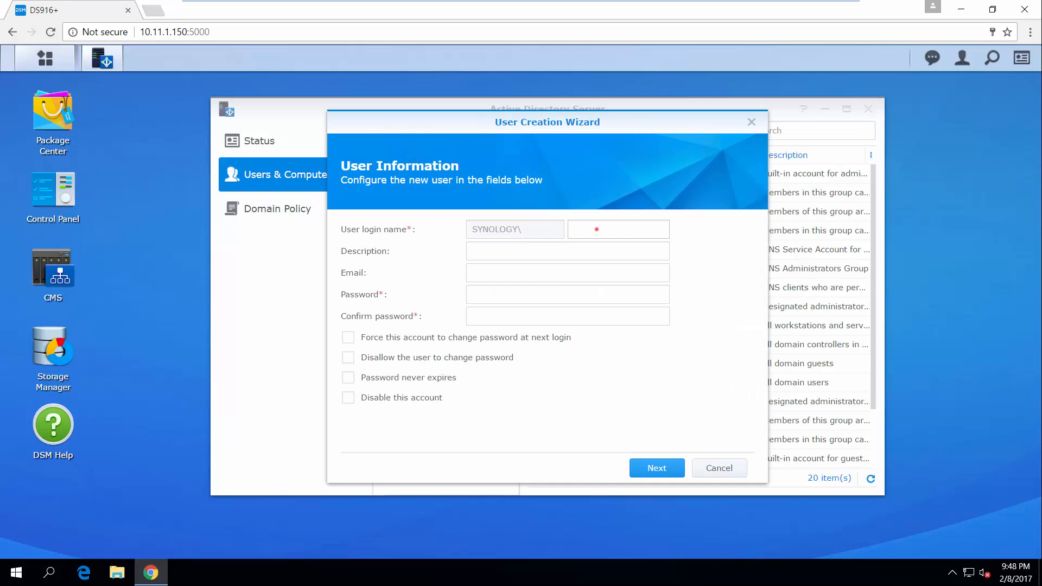
{"action": "type", "text": "Joanne"}
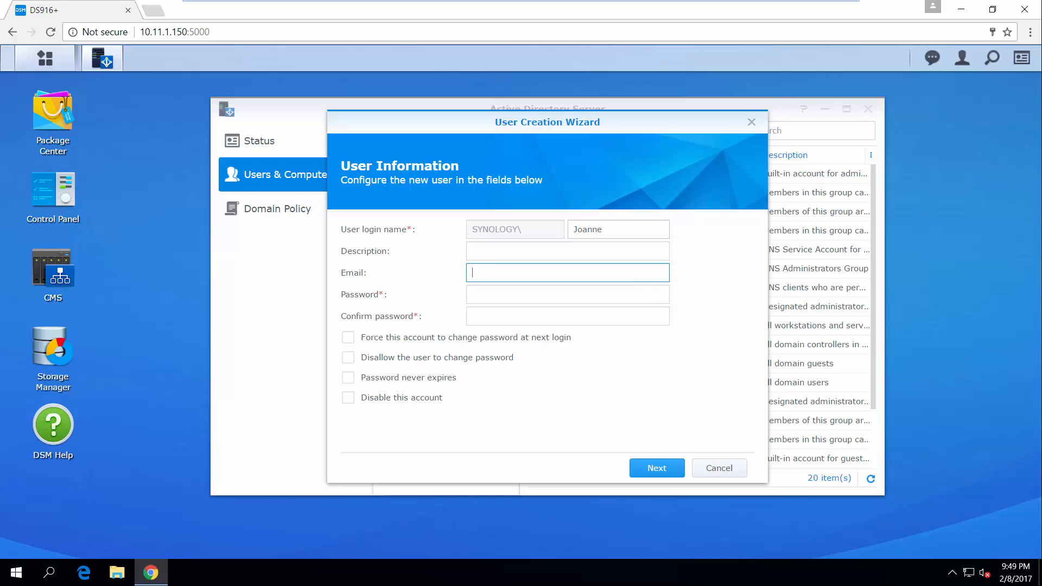
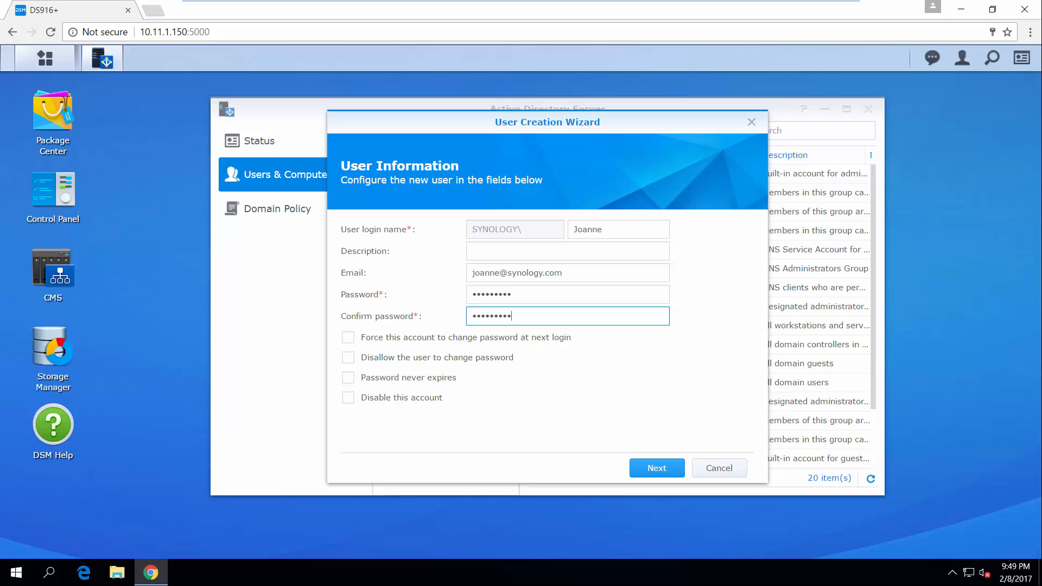
{"action": "mouse_move", "coordinate": [457, 336]}
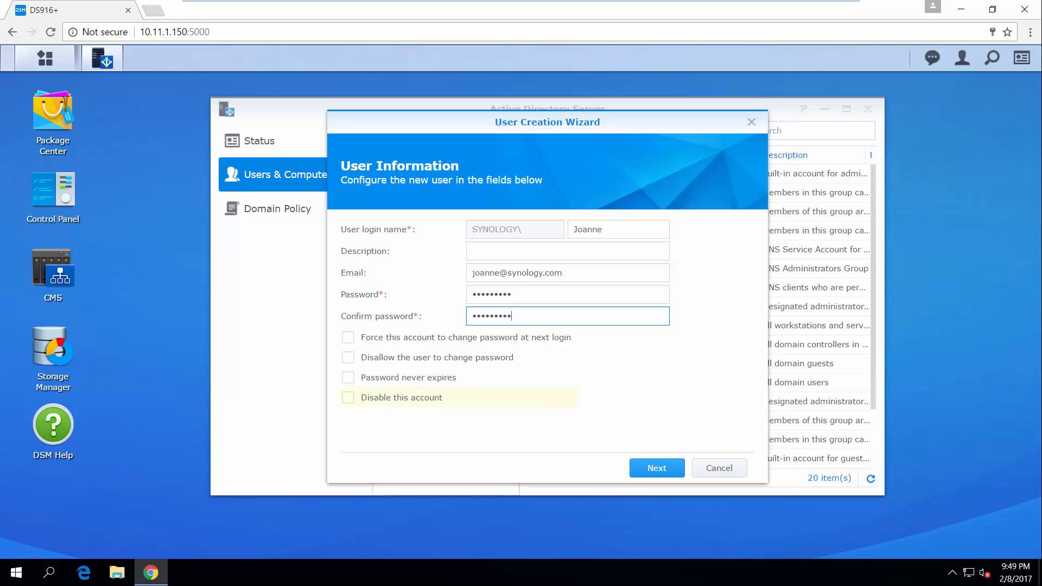
{"action": "mouse_move", "coordinate": [401, 397]}
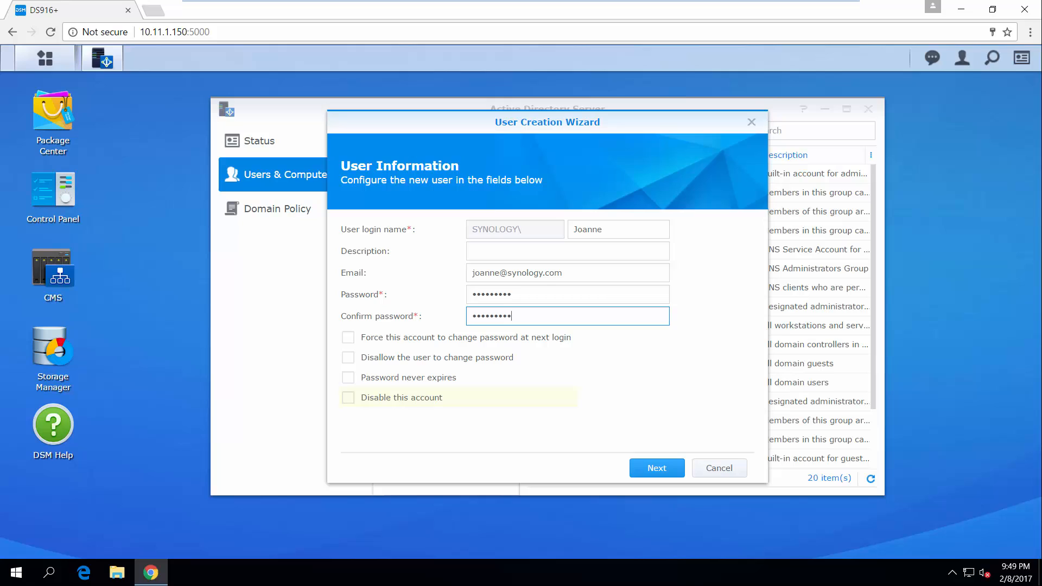
{"action": "left_click", "coordinate": [656, 468]}
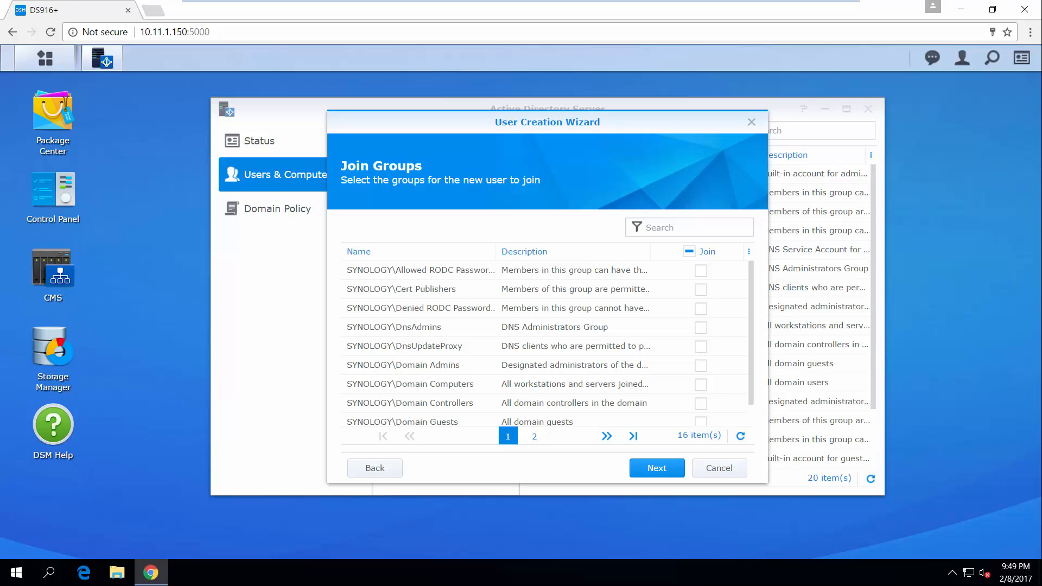
Skip extra groups and apply the settings so Joanne is saved as a domain user
{"action": "left_click", "coordinate": [655, 468]}
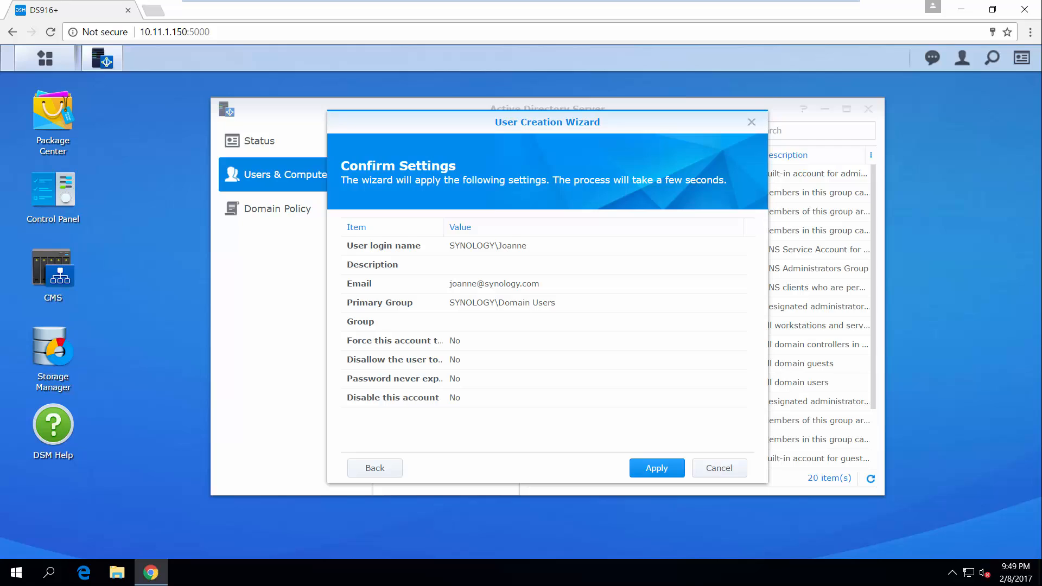
{"action": "left_click", "coordinate": [656, 468]}
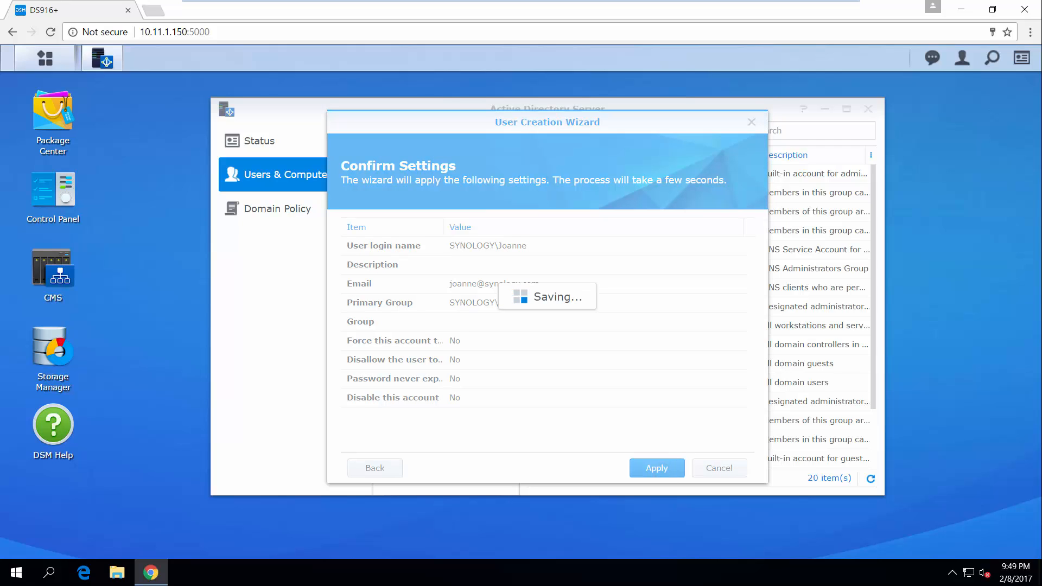
{"action": "left_click", "coordinate": [656, 468]}
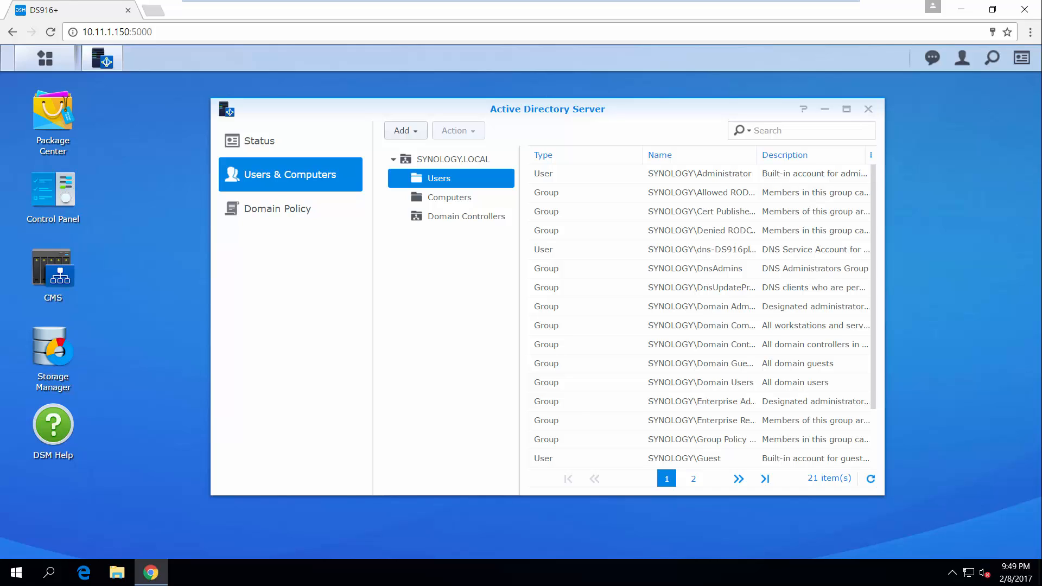
{"action": "scroll", "scroll_direction": "down", "scroll_amount": 3}
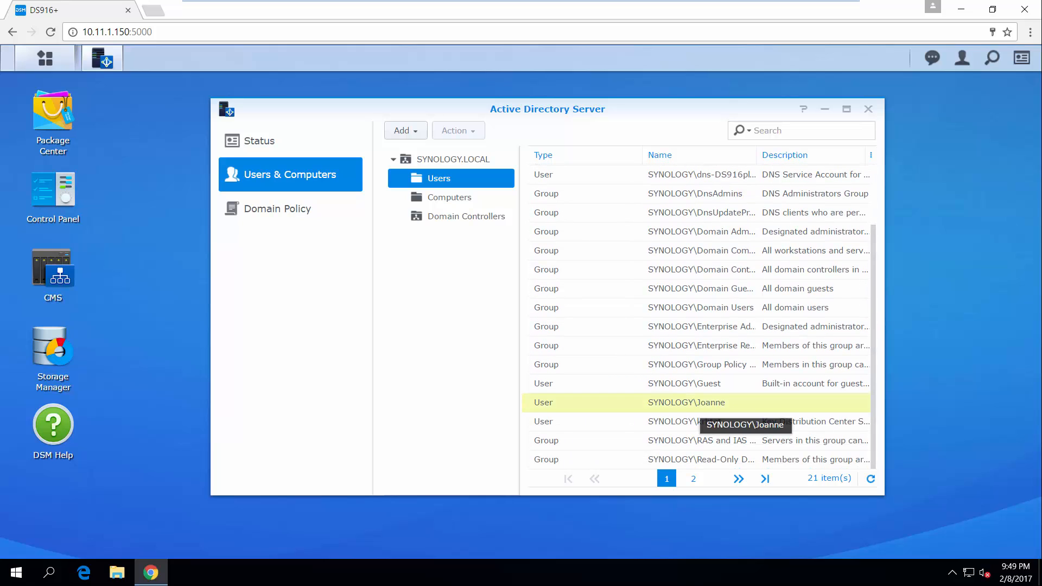
{"action": "double_click", "coordinate": [686, 401]}
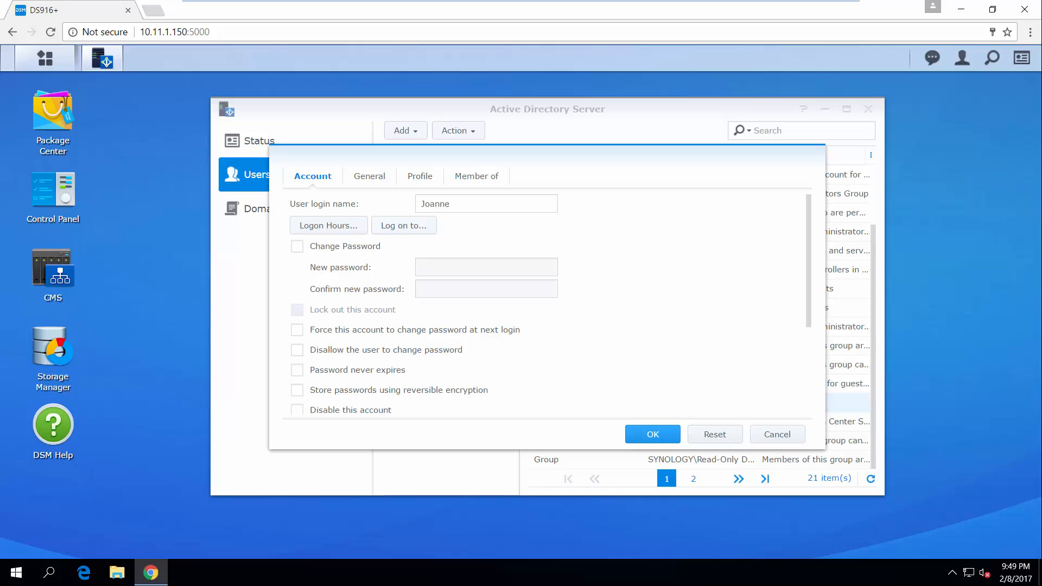
{"action": "left_click", "coordinate": [417, 176]}
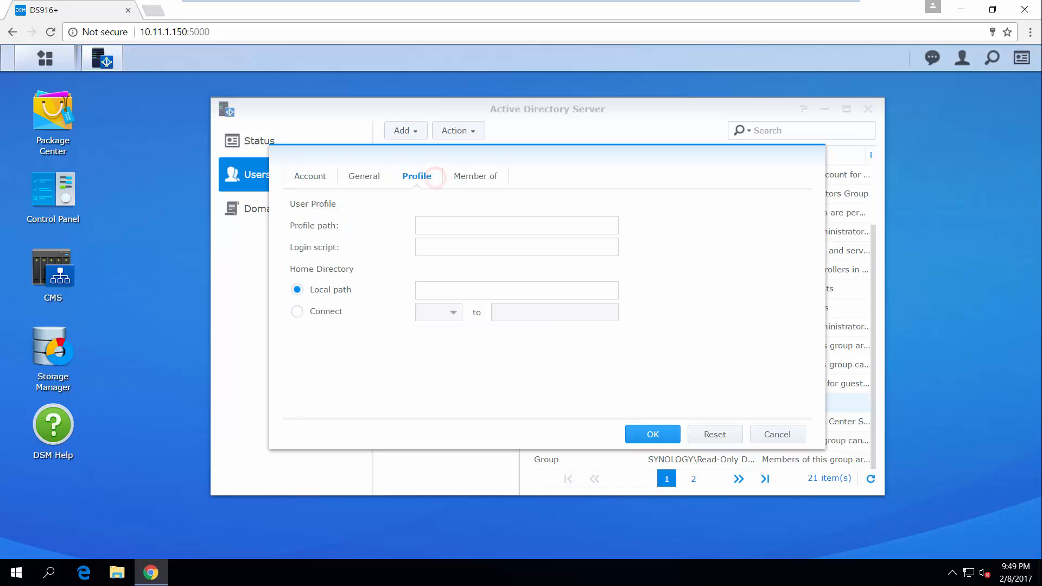
{"action": "left_click", "coordinate": [516, 289]}
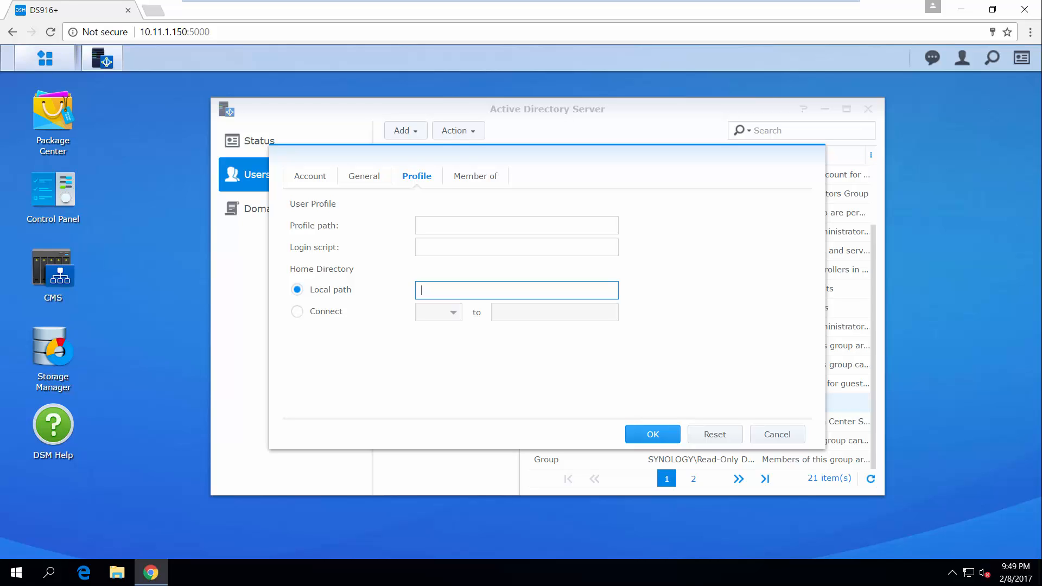
{"action": "left_click", "coordinate": [44, 58]}
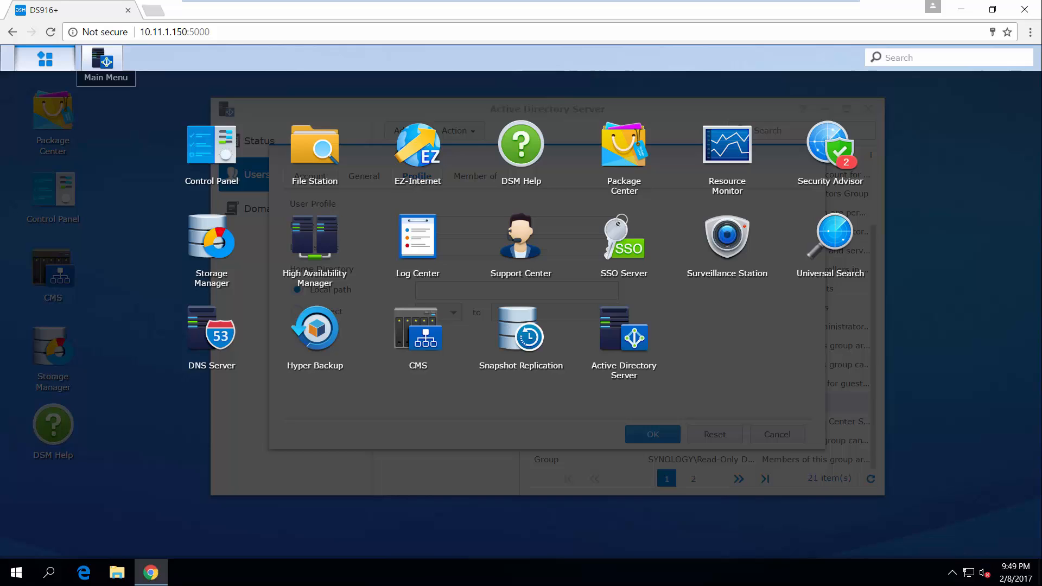
Check User Home is enabled in Control Panel's advanced user settings, then go to Domain/LDAP
{"action": "left_click", "coordinate": [211, 153]}
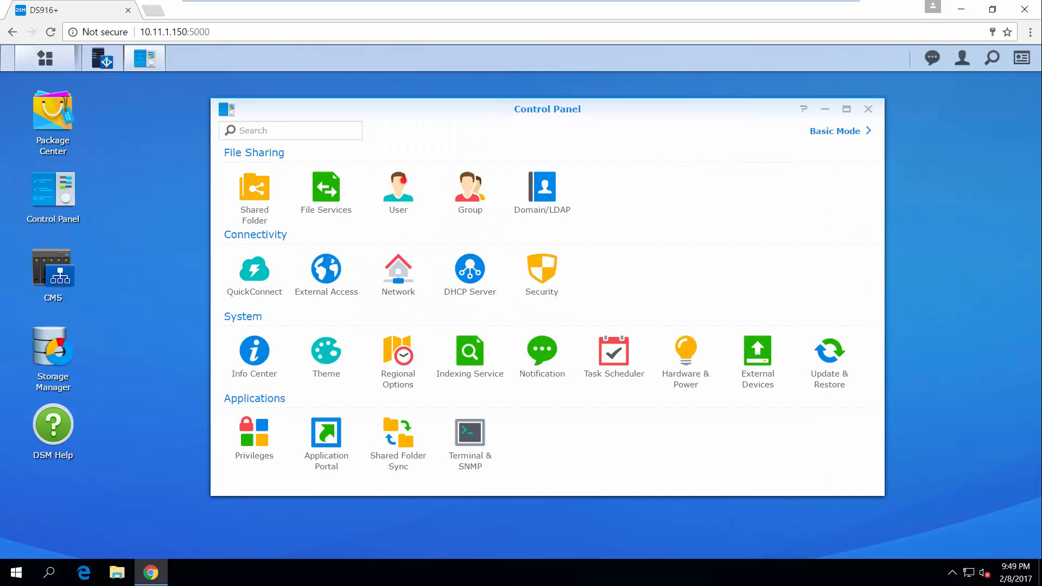
{"action": "left_click", "coordinate": [398, 187]}
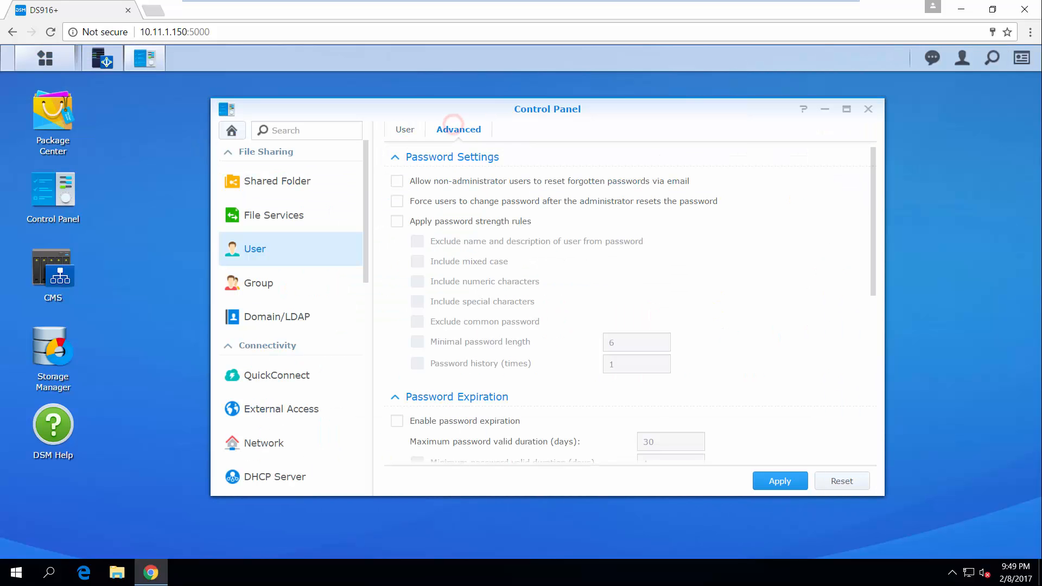
{"action": "scroll", "scroll_direction": "down", "scroll_amount": 3}
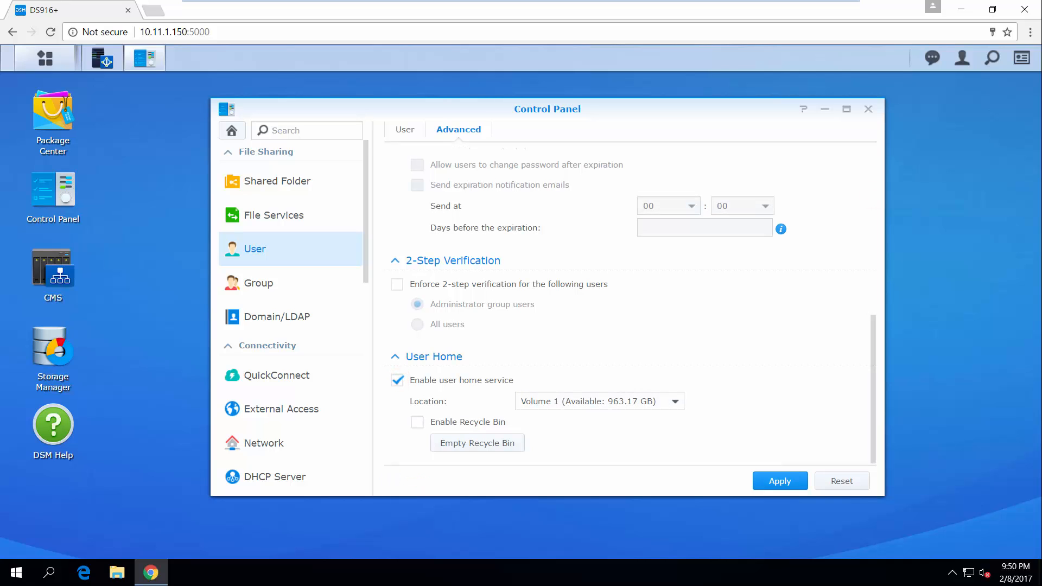
{"action": "left_click", "coordinate": [276, 316]}
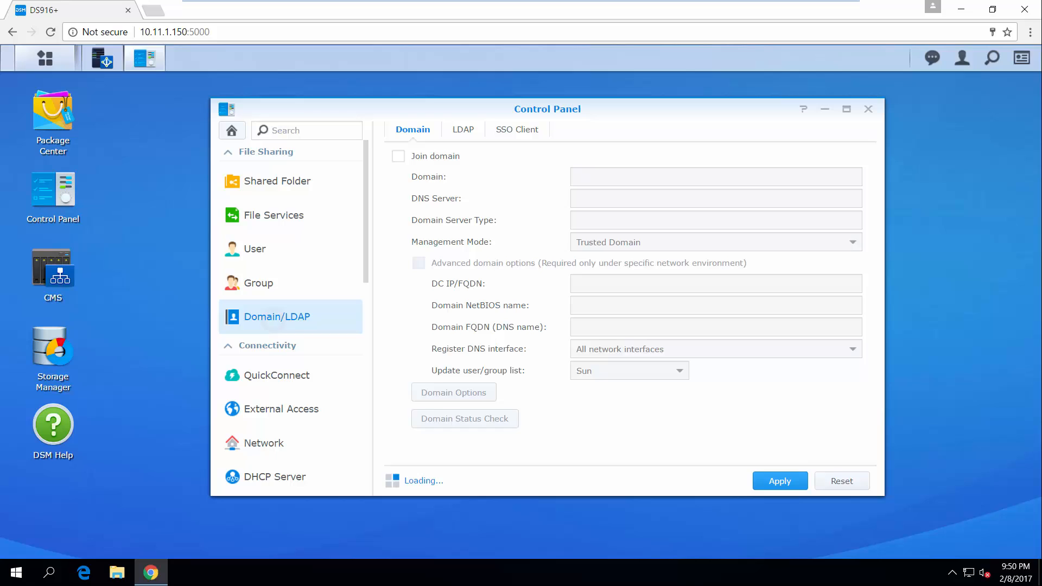
Enable home service for the SYNOLOGY domain users listed in Control Panel
{"action": "left_click", "coordinate": [523, 129]}
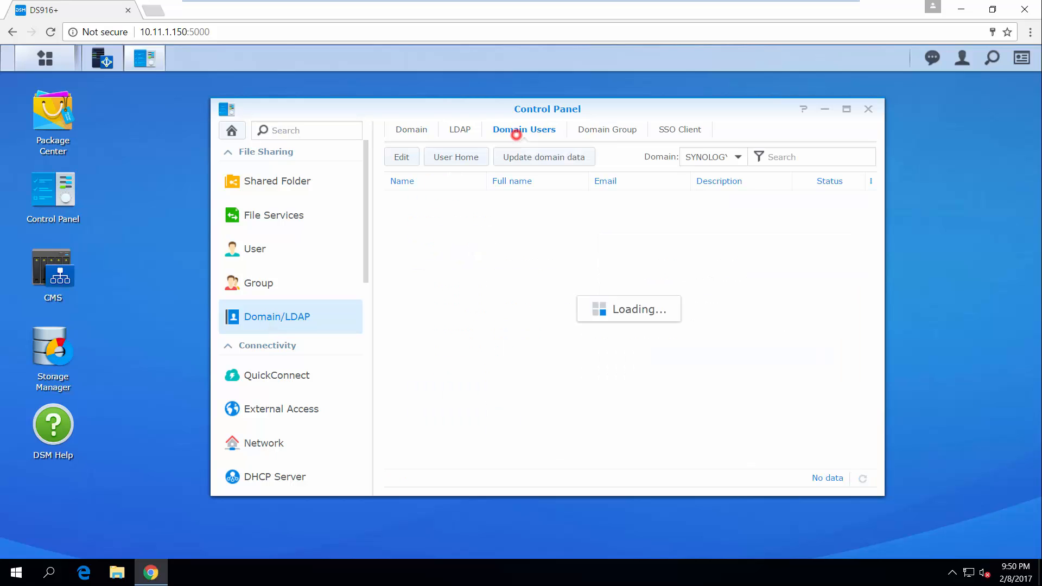
{"action": "left_click", "coordinate": [543, 156]}
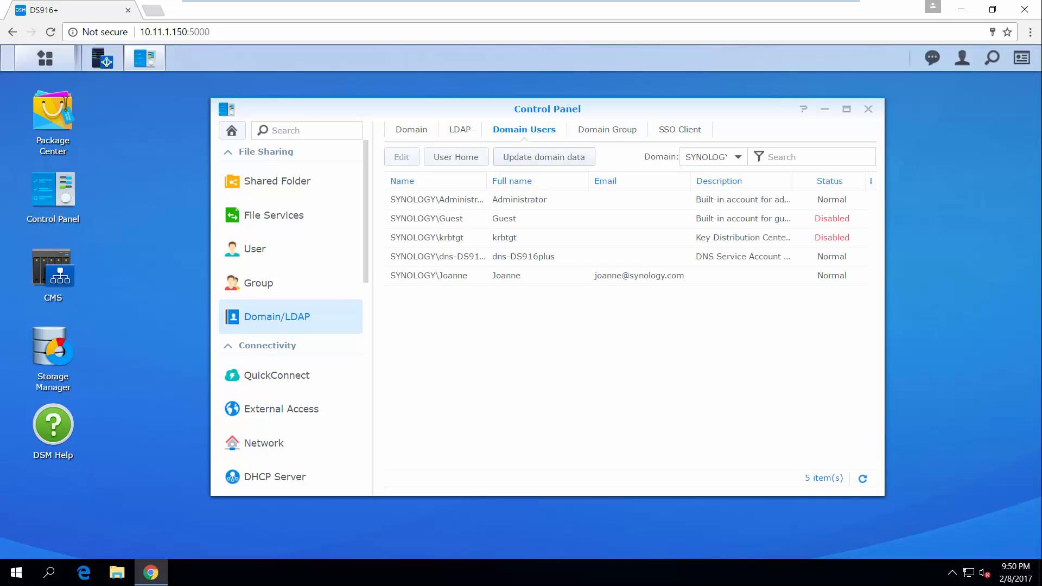
{"action": "left_click", "coordinate": [455, 156]}
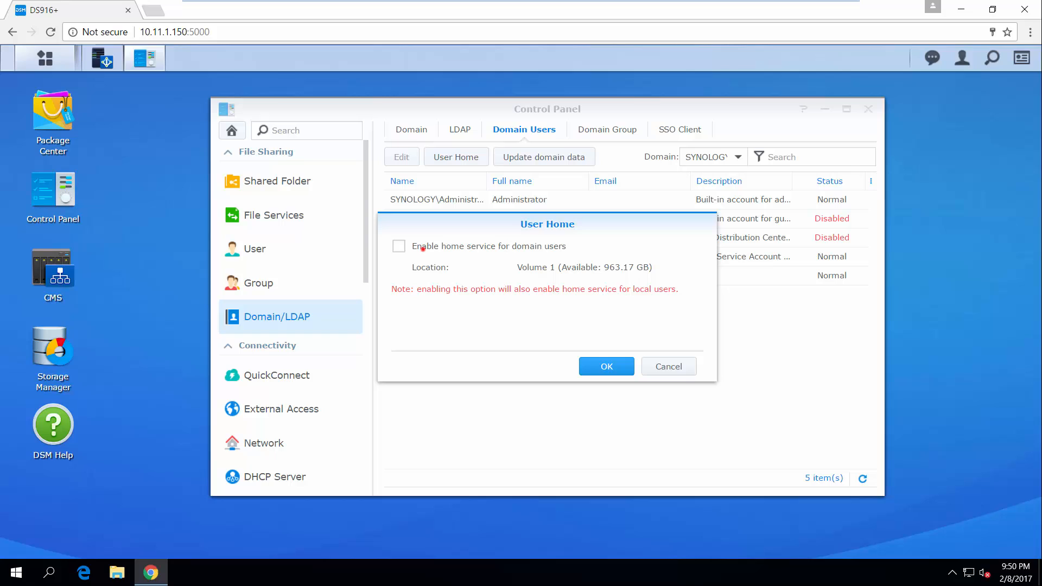
{"action": "left_click", "coordinate": [606, 366]}
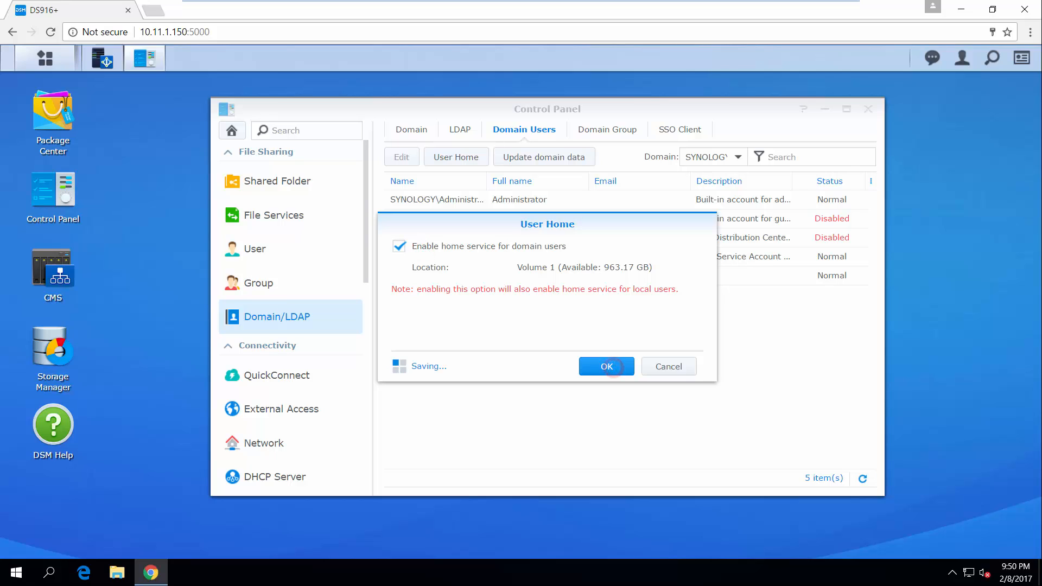
Set Joanne's home directory Local path to \\10.11.1.150\home and save her profile
{"action": "left_click", "coordinate": [606, 365]}
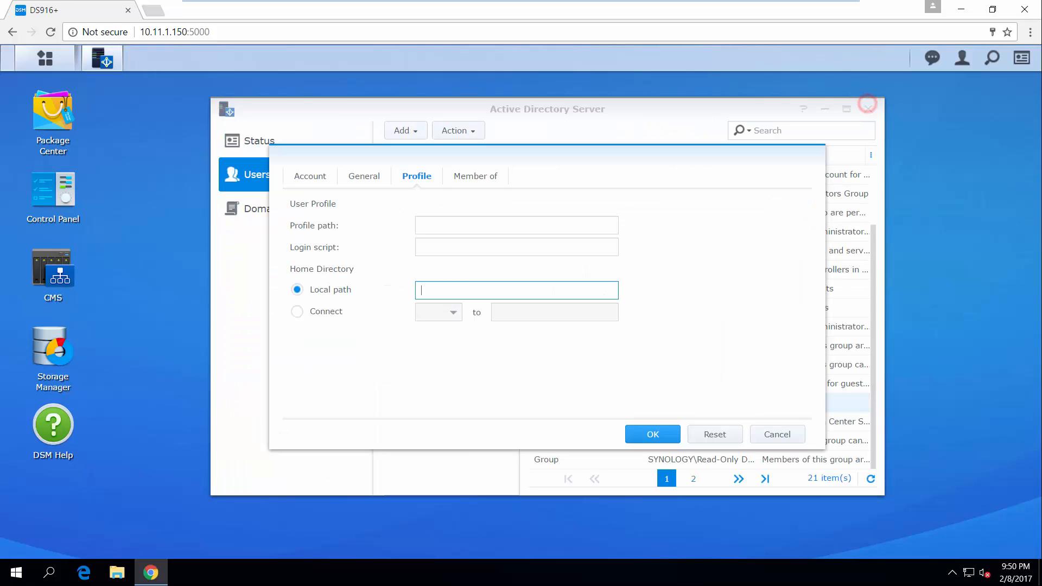
{"action": "type", "text": "\\\\"}
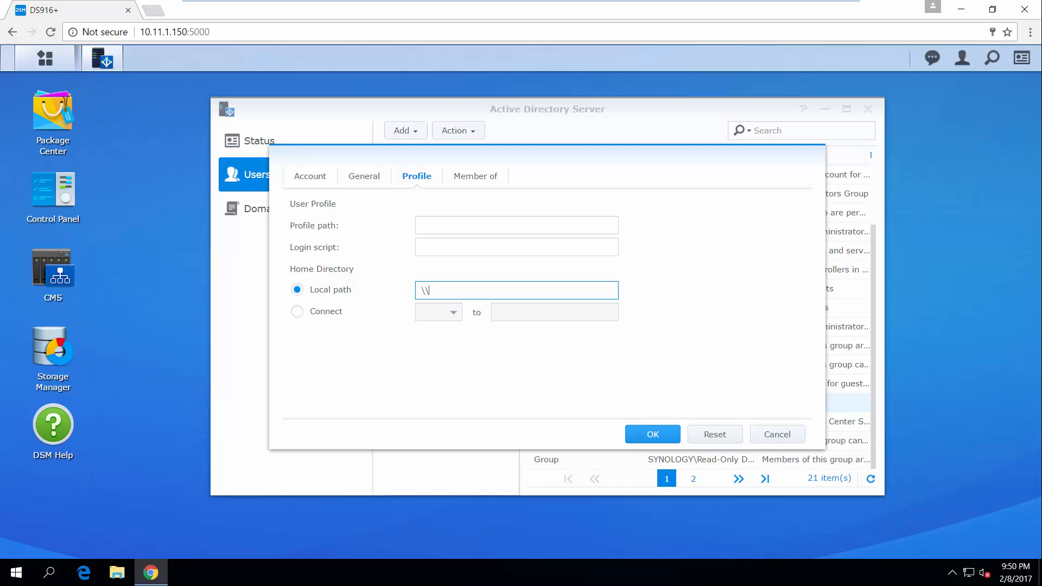
{"action": "type", "text": "10.11.1.150\\"}
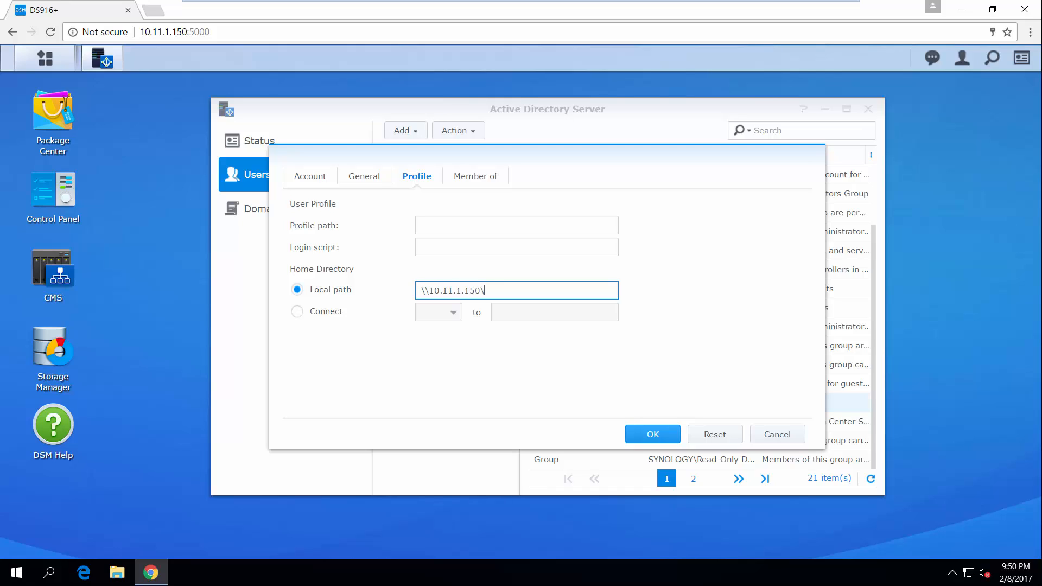
{"action": "type", "text": "home"}
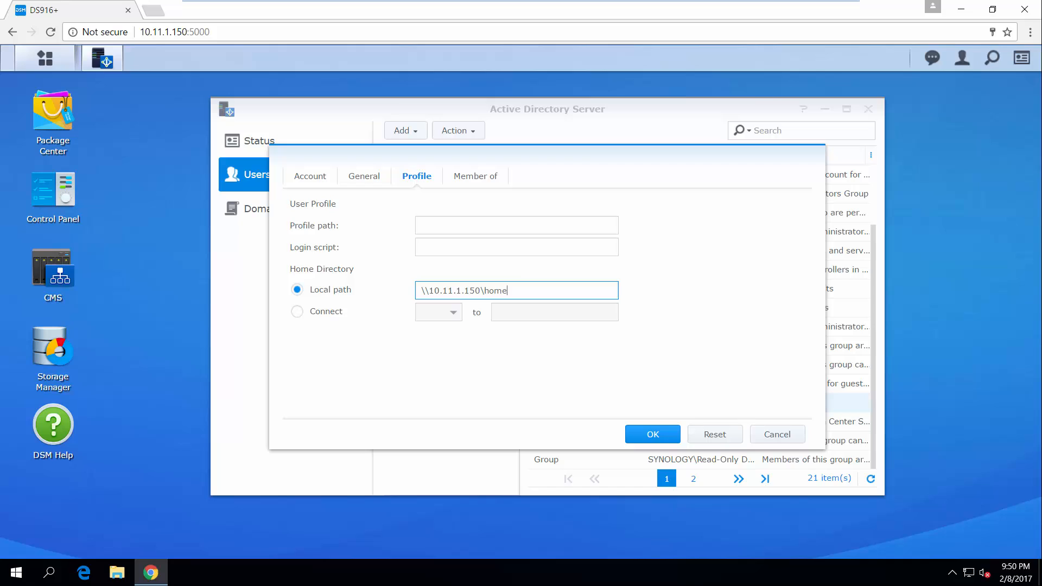
{"action": "left_click", "coordinate": [651, 433]}
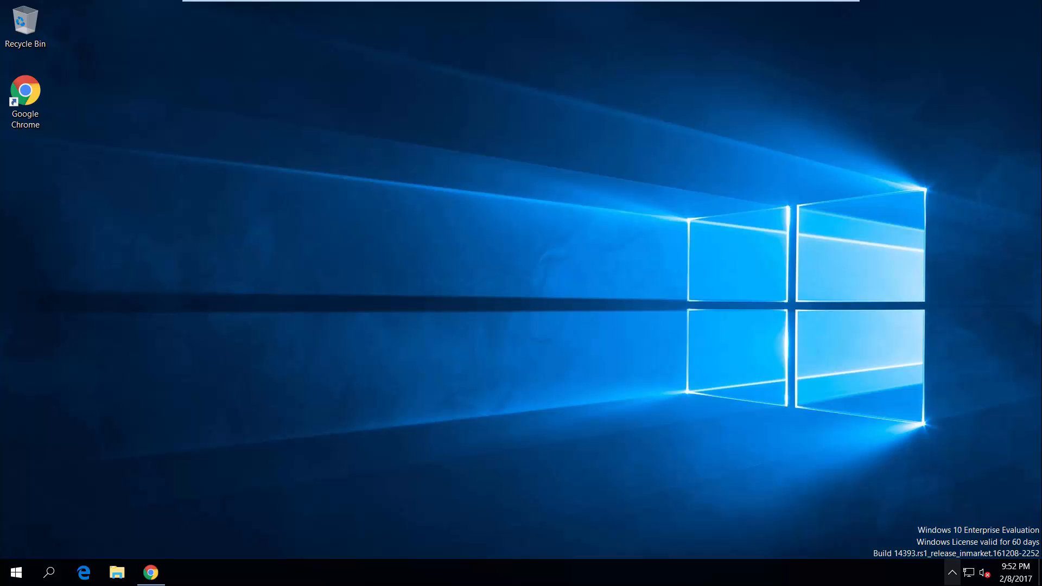
Give Ethernet0 a manually set preferred DNS server of 10.11.1.150 and close its properties
{"action": "right_click", "coordinate": [987, 572]}
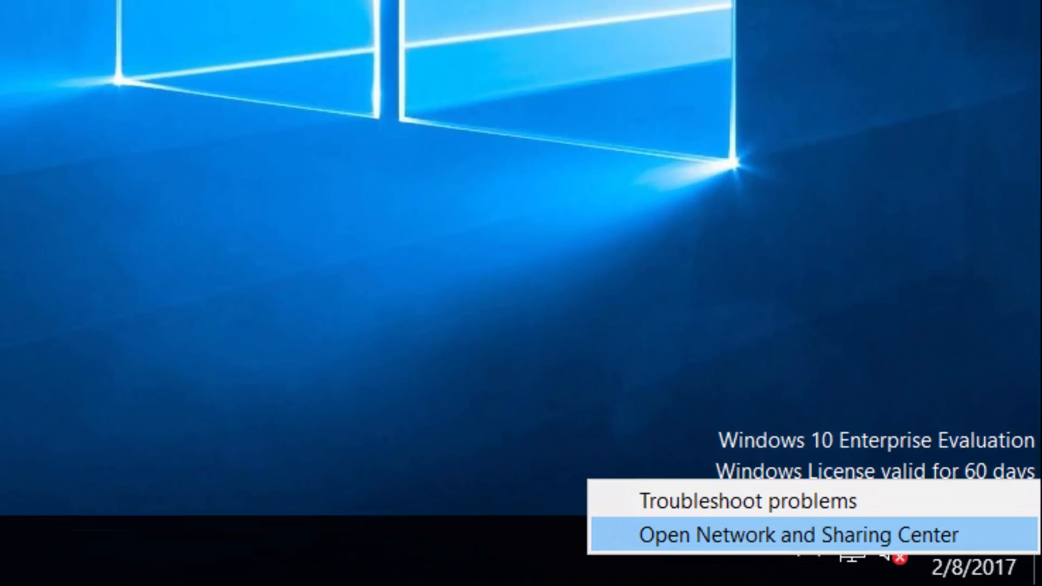
{"action": "left_click", "coordinate": [788, 535]}
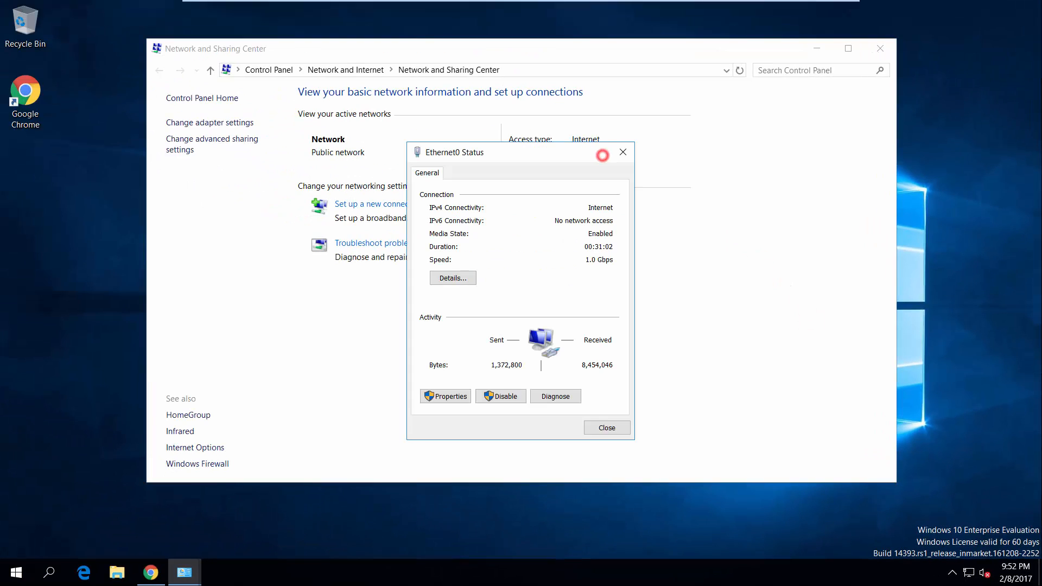
{"action": "left_click", "coordinate": [445, 396]}
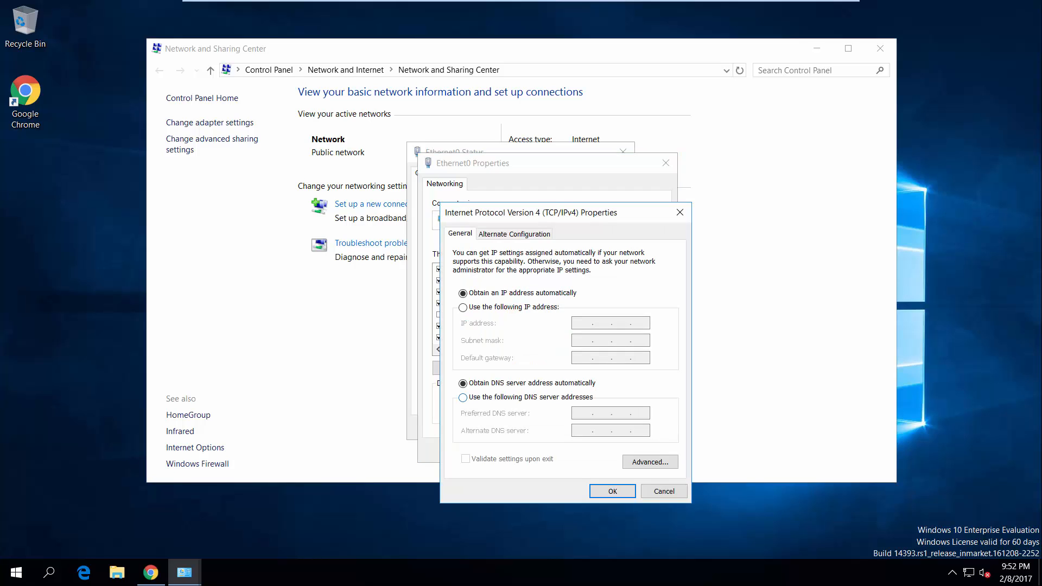
{"action": "left_click", "coordinate": [462, 397]}
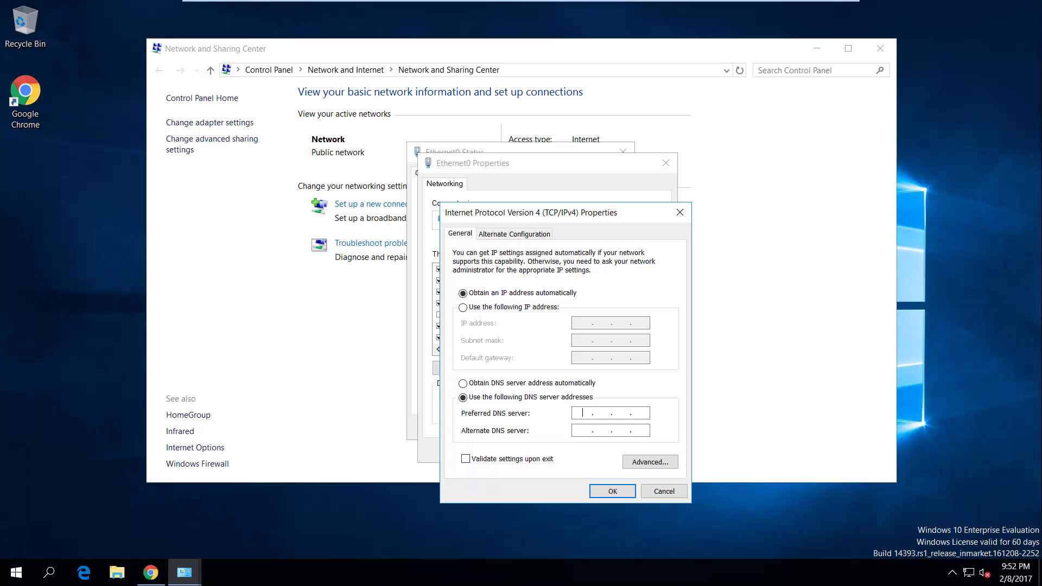
{"action": "type", "text": "10.11"}
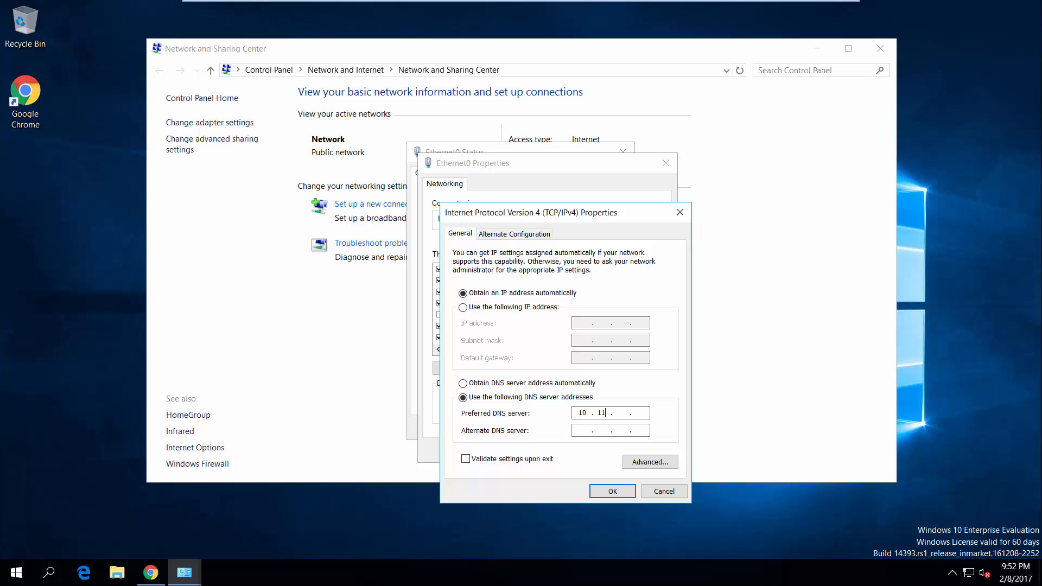
{"action": "type", "text": "1.150"}
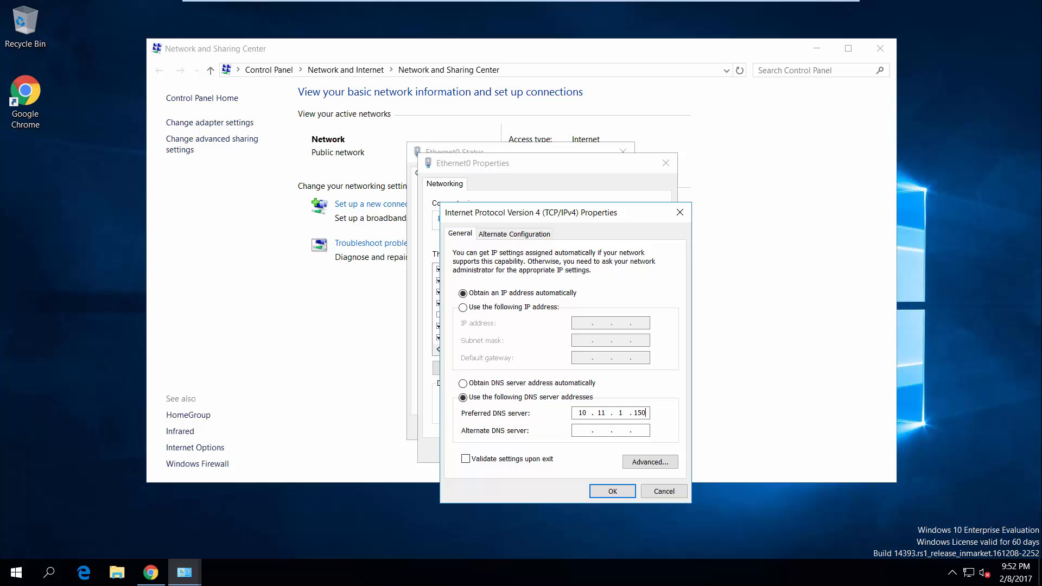
{"action": "left_click", "coordinate": [611, 490]}
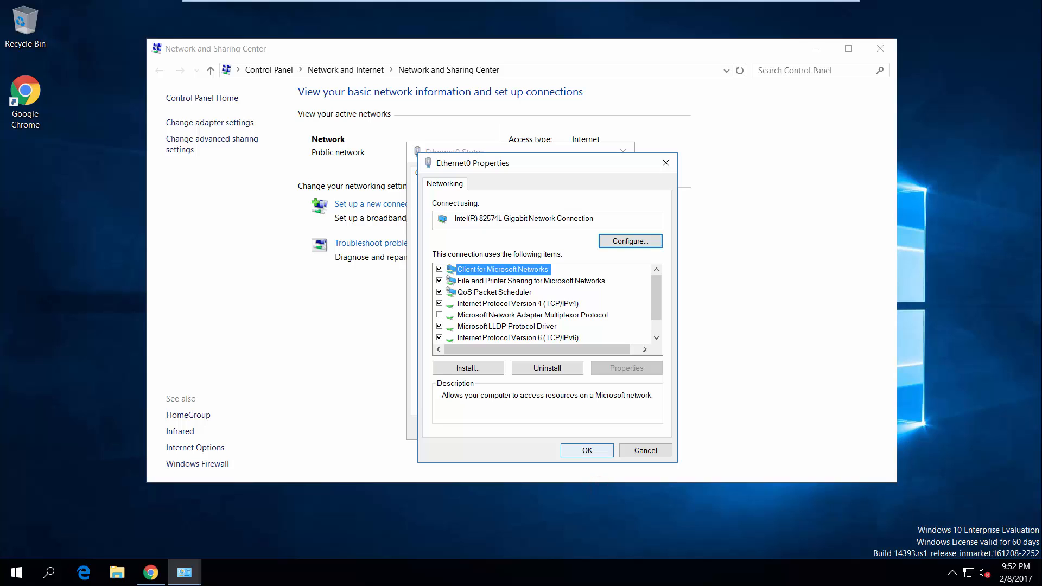
{"action": "left_click", "coordinate": [585, 450]}
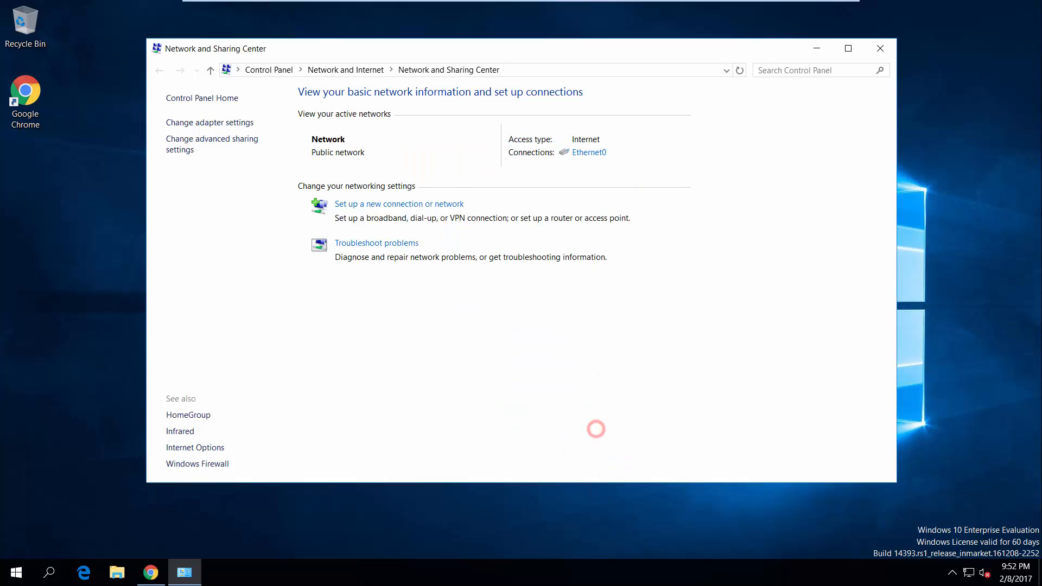
{"action": "right_click", "coordinate": [14, 572]}
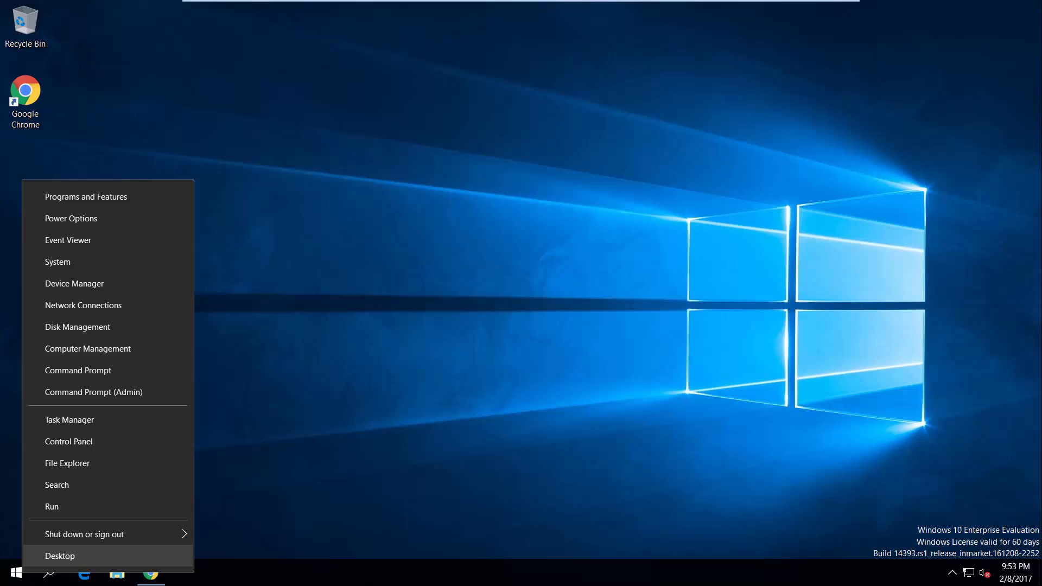
{"action": "mouse_move", "coordinate": [57, 261]}
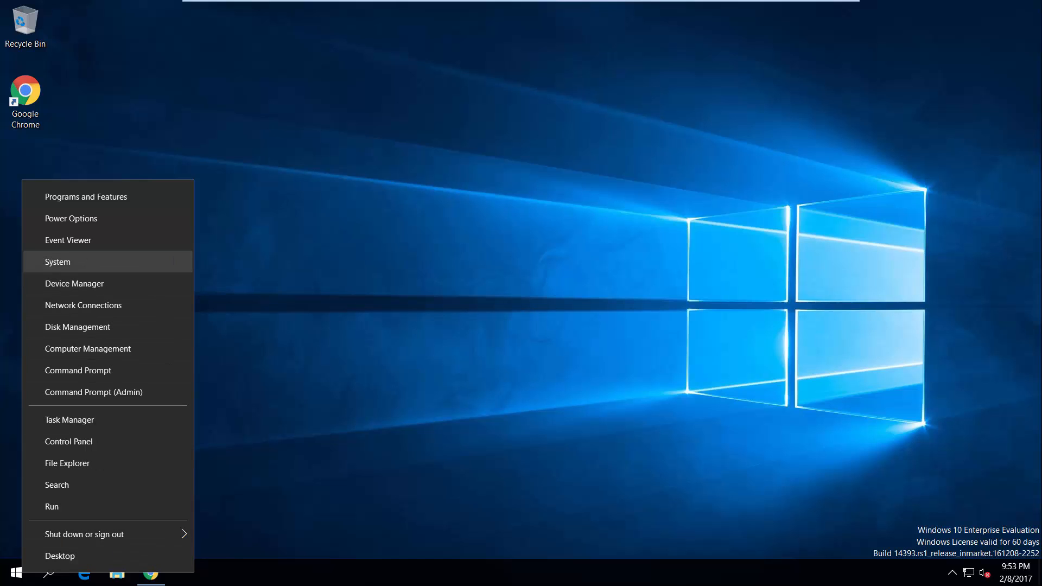
Make the computer a member of the SYNOLOGY.LOCAL domain in System Properties
{"action": "left_click", "coordinate": [57, 261]}
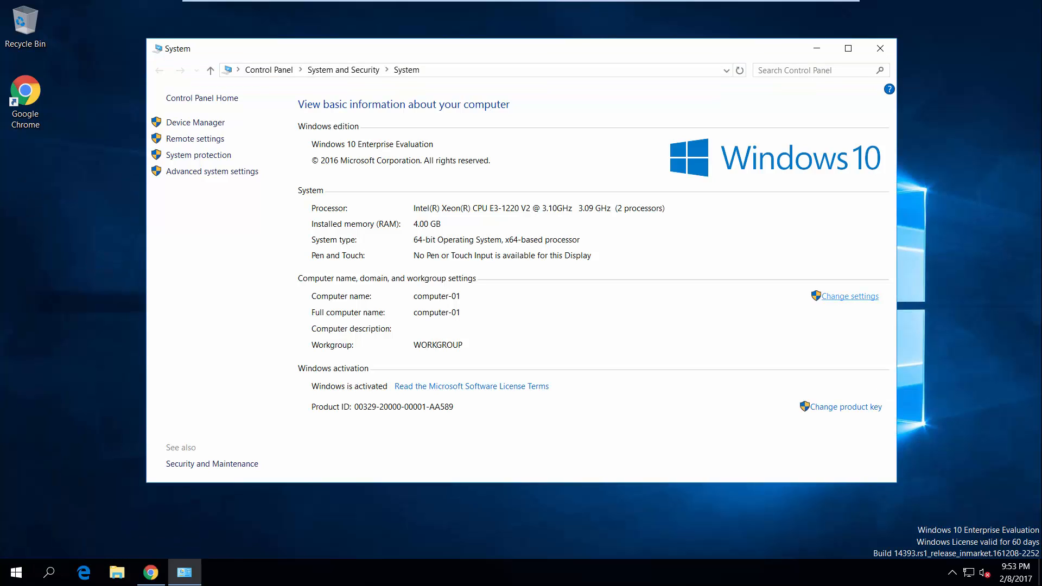
{"action": "left_click", "coordinate": [850, 295]}
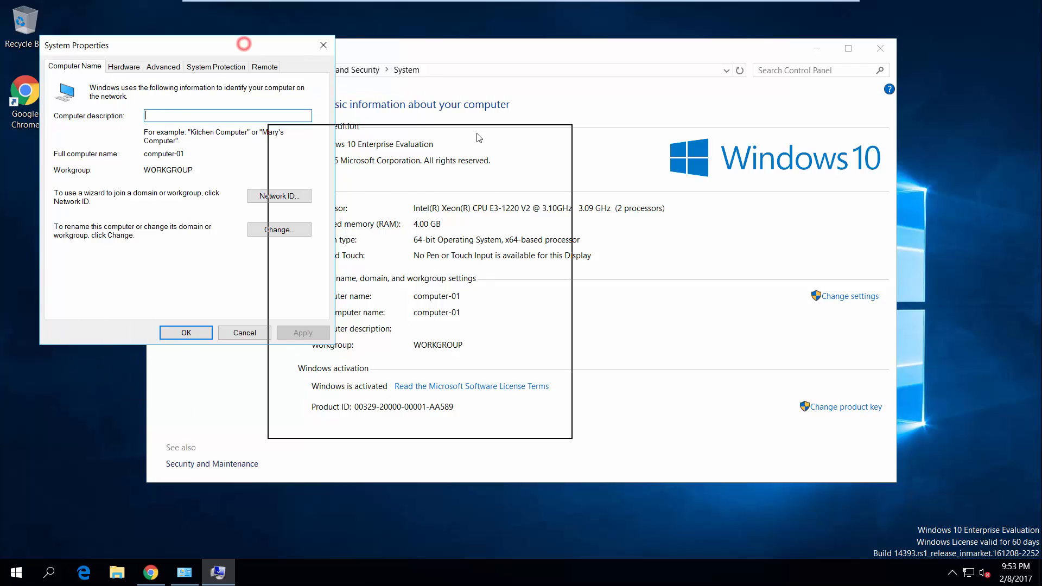
{"action": "left_click", "coordinate": [279, 229]}
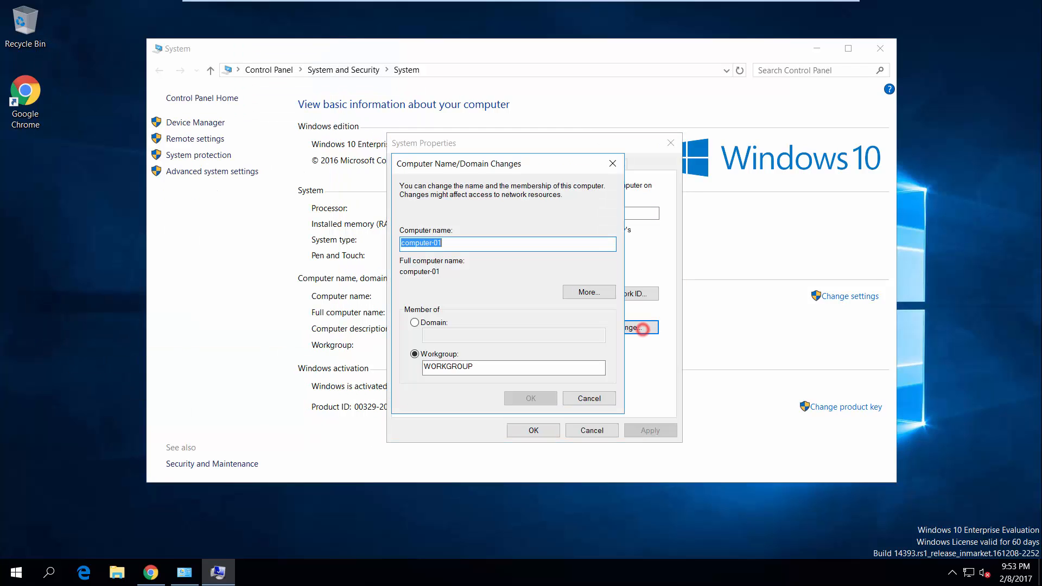
{"action": "left_click", "coordinate": [415, 322]}
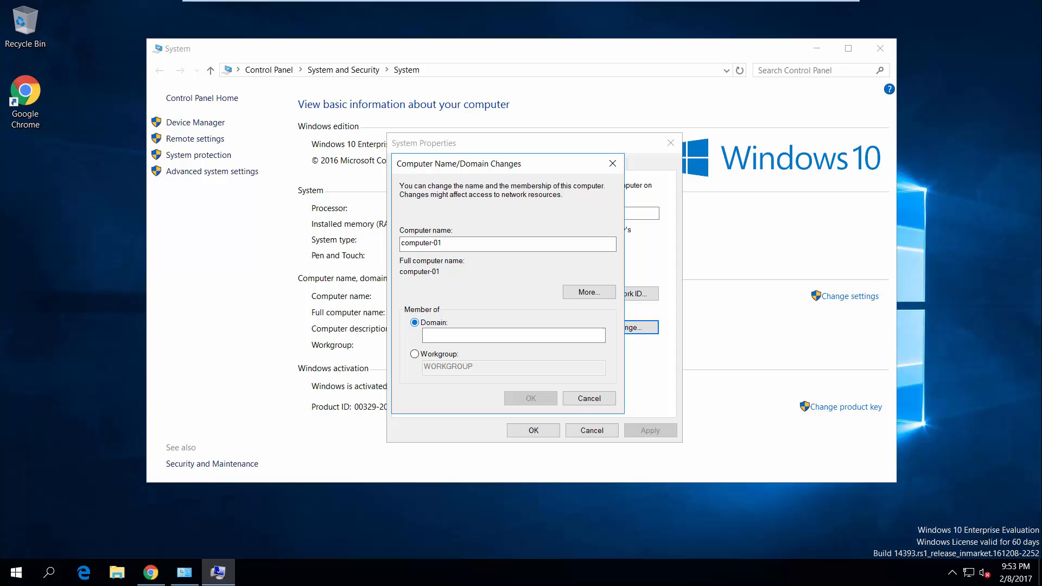
{"action": "type", "text": "SYN"}
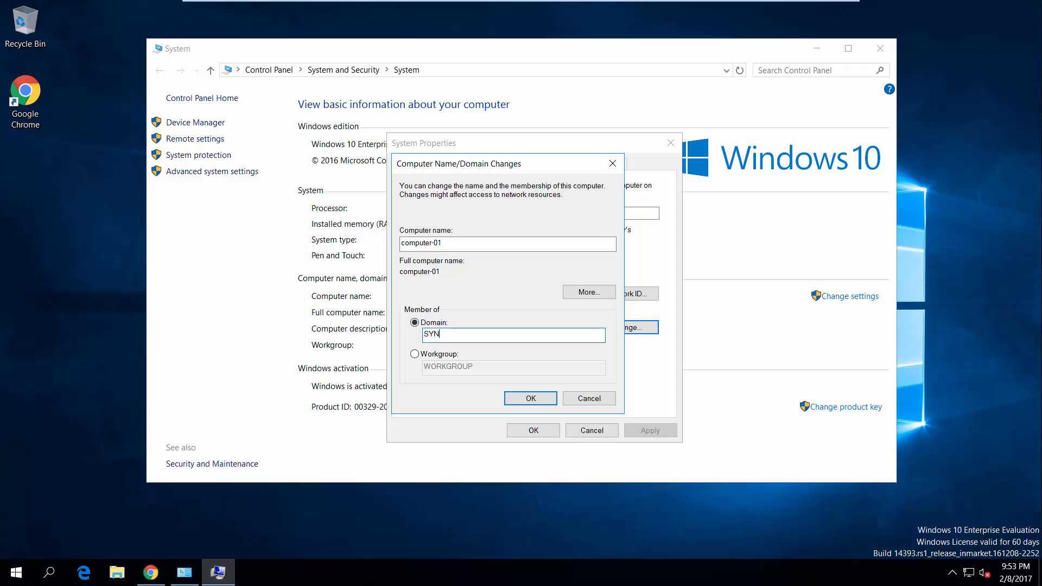
{"action": "type", "text": "OLOGY.LOCAL"}
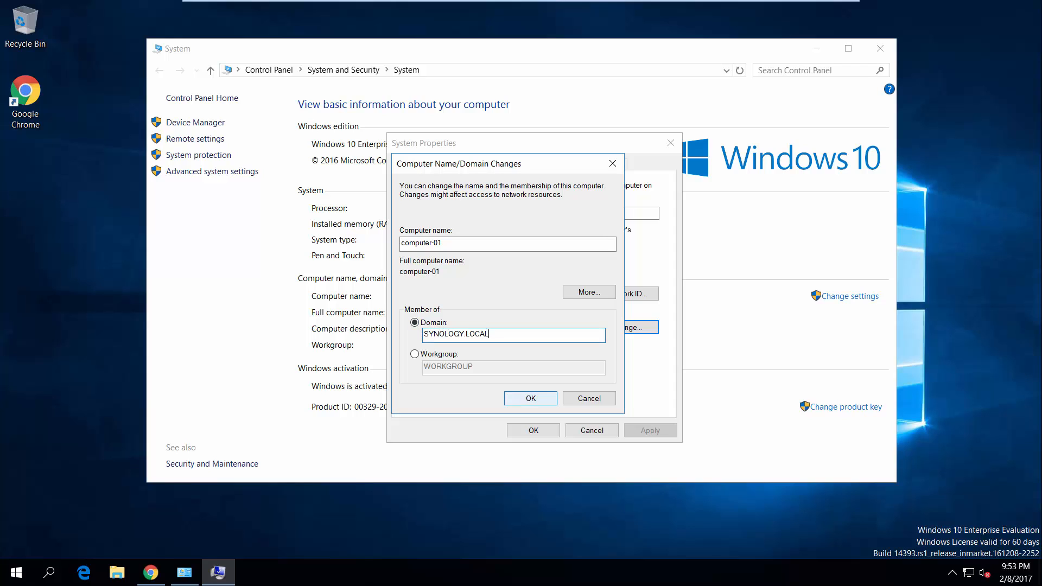
{"action": "left_click", "coordinate": [530, 398]}
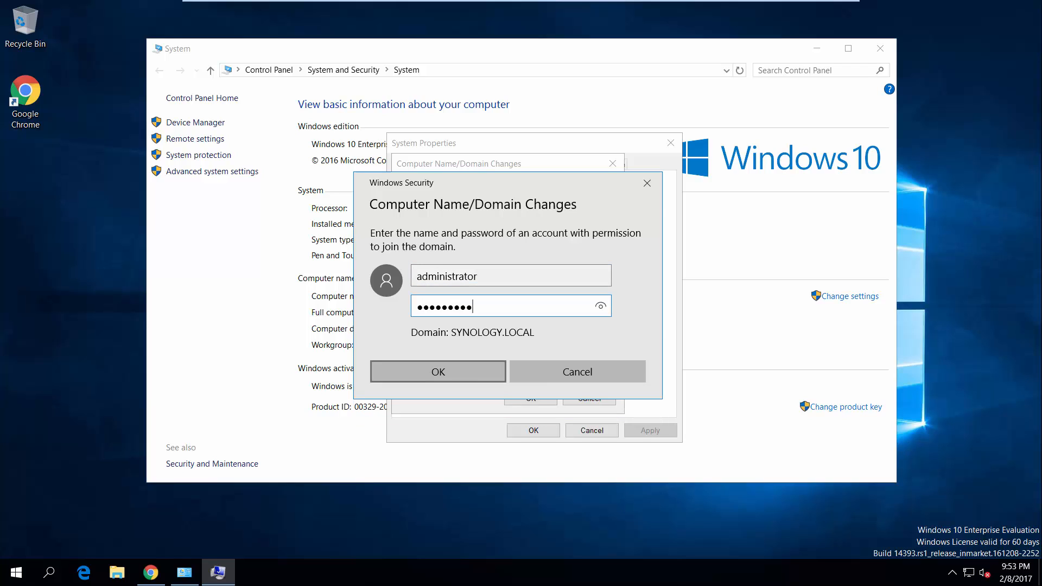
Submit administrator credentials, acknowledge the domain welcome, and restart the PC now
{"action": "left_click", "coordinate": [437, 371]}
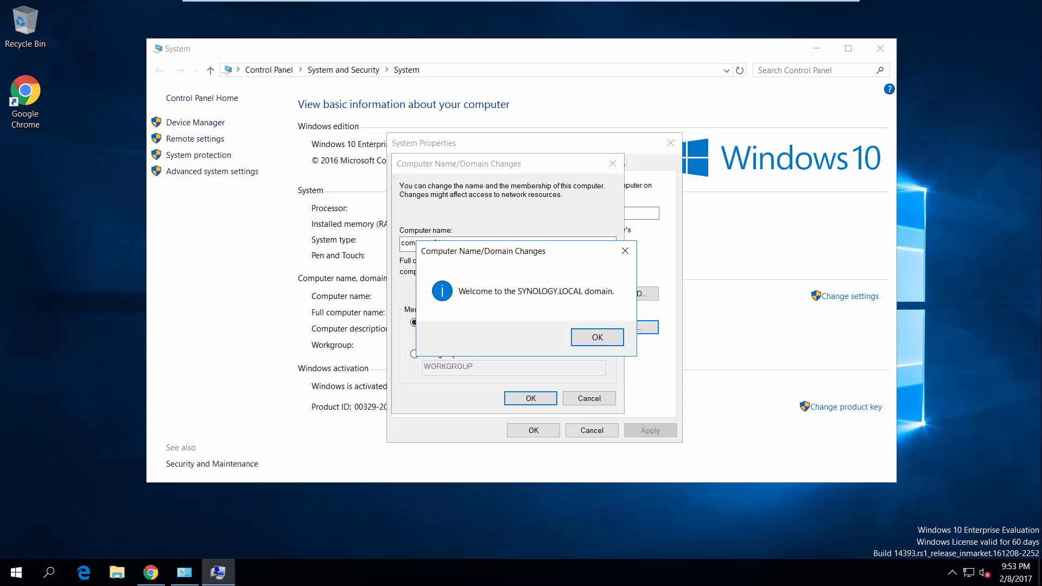
{"action": "left_click", "coordinate": [596, 337]}
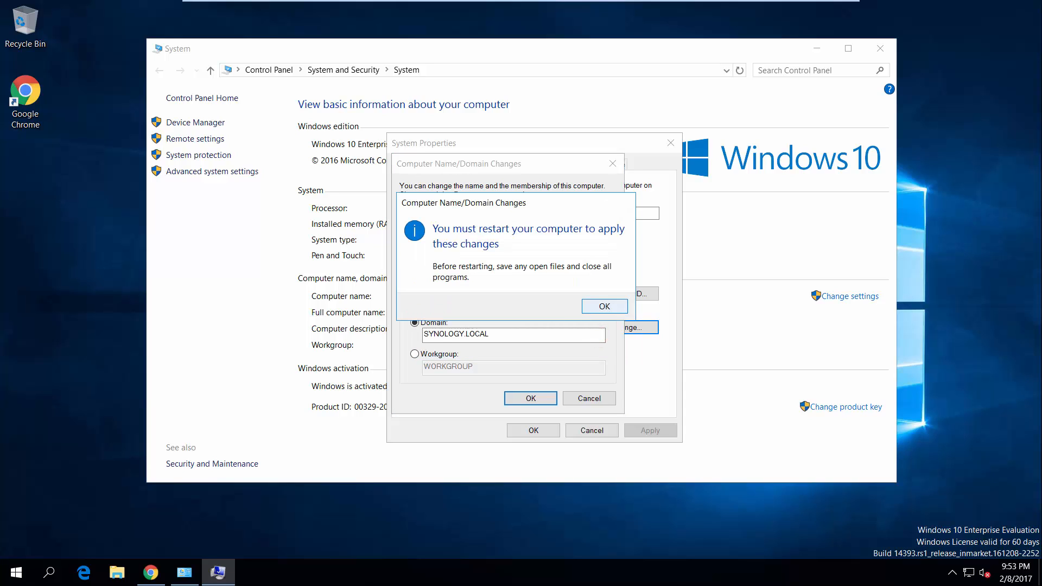
{"action": "left_click", "coordinate": [604, 306]}
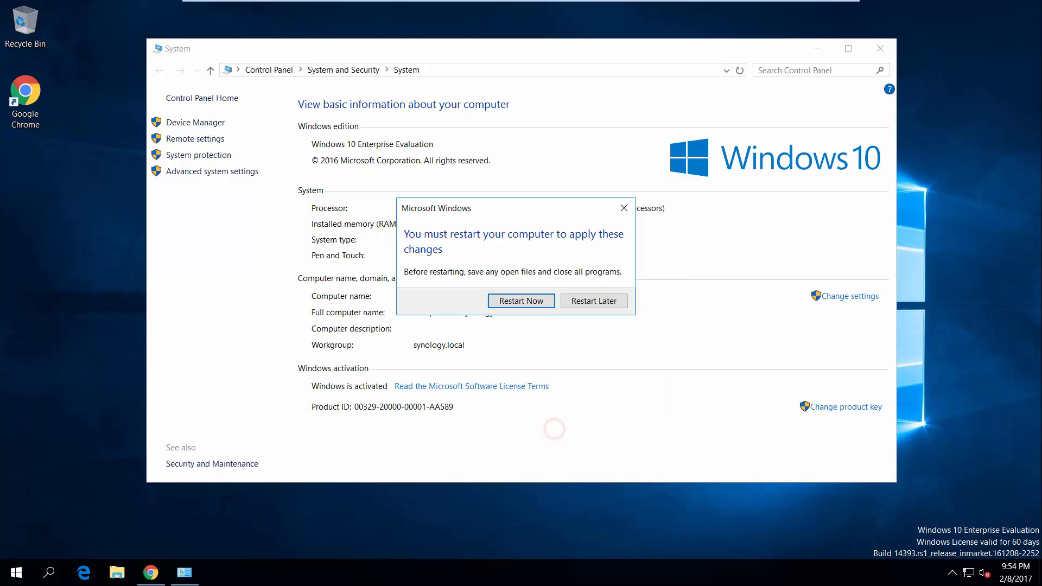
{"action": "left_click", "coordinate": [521, 301]}
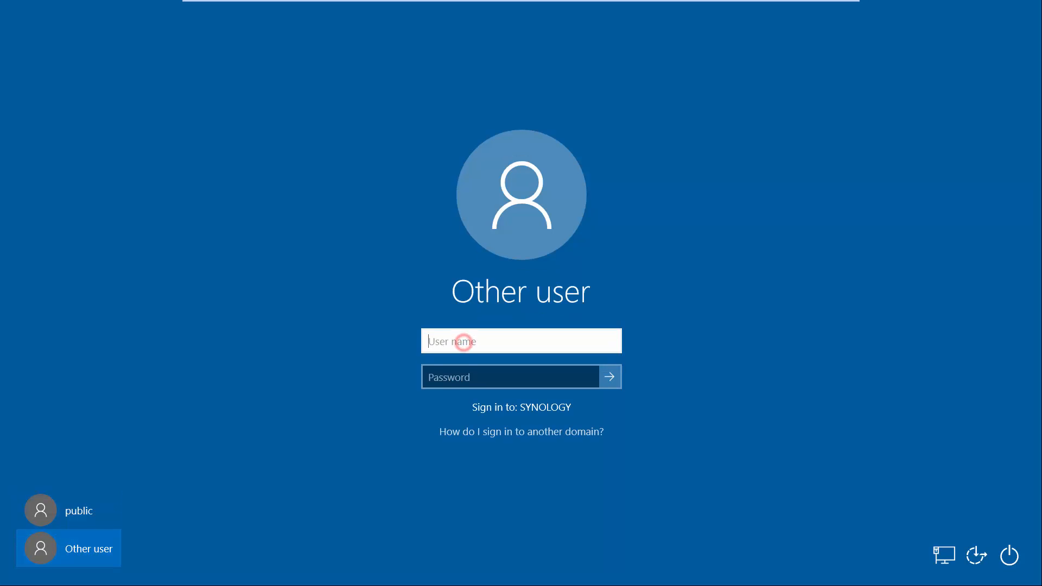
Sign in to the SYNOLOGY domain as user 'Joanne' and load the desktop
{"action": "type", "text": "Joanne"}
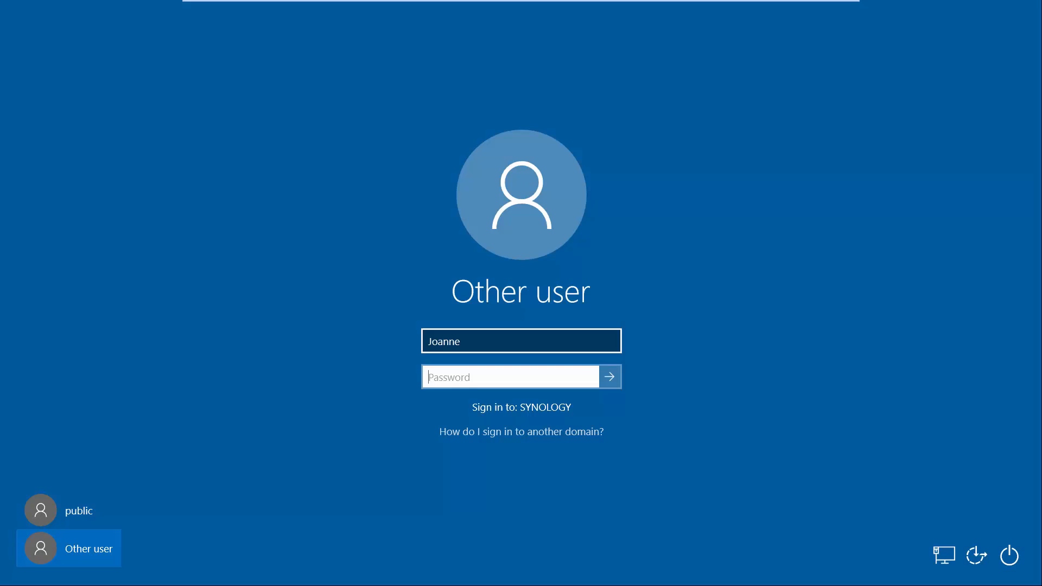
{"action": "left_click", "coordinate": [608, 377]}
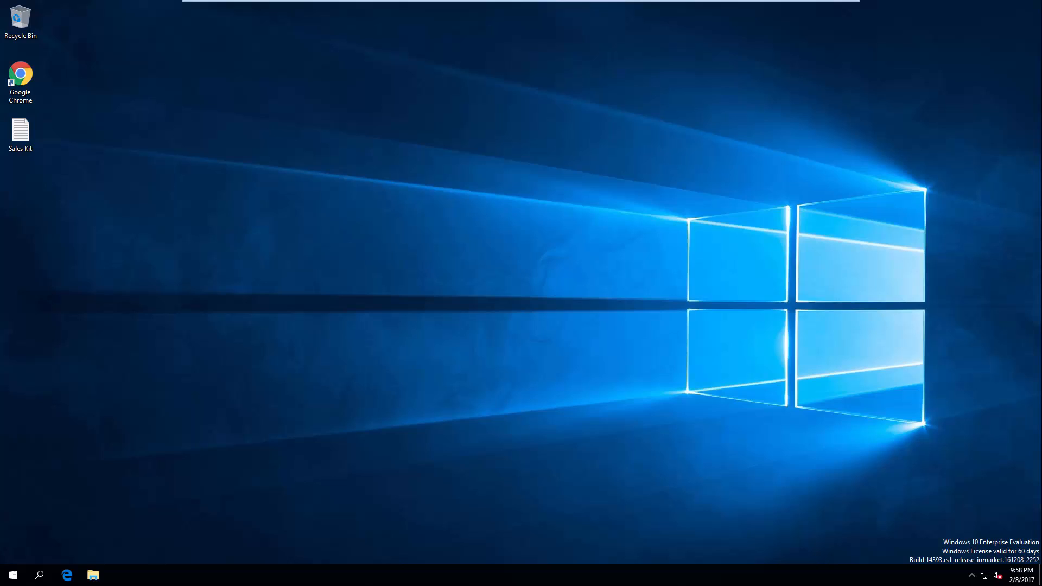
Browse to mapped drive home (\\10.11.1.150) (Z:) and select the Sales Kit file
{"action": "left_click", "coordinate": [93, 575]}
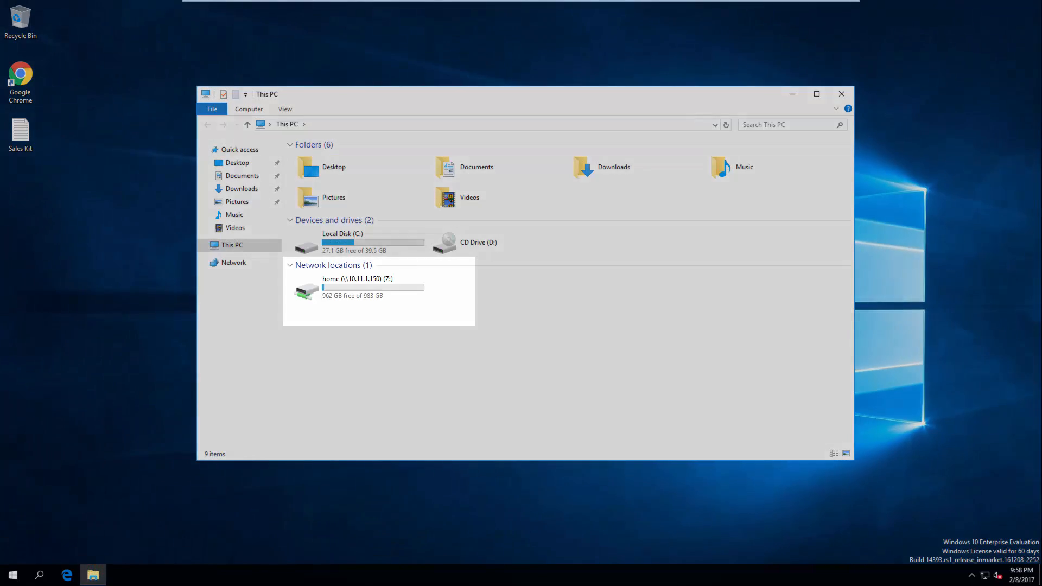
{"action": "left_click", "coordinate": [357, 283]}
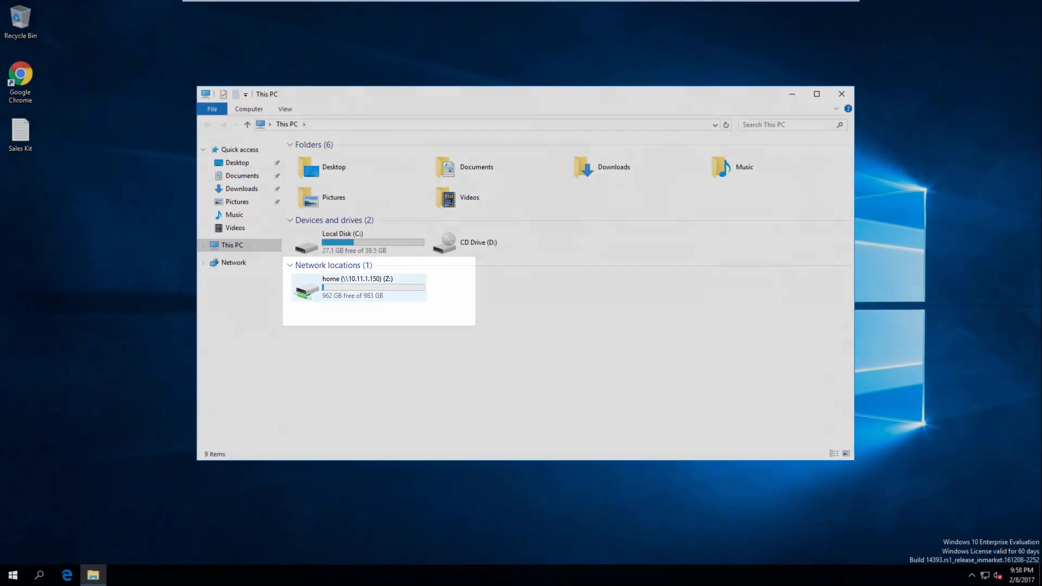
{"action": "double_click", "coordinate": [330, 279]}
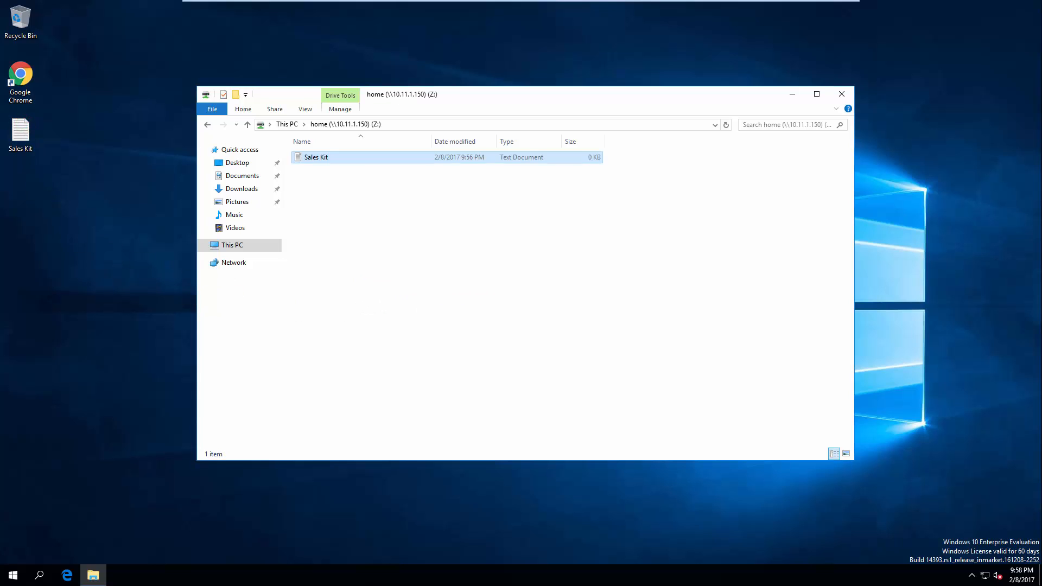
{"action": "left_click", "coordinate": [315, 156]}
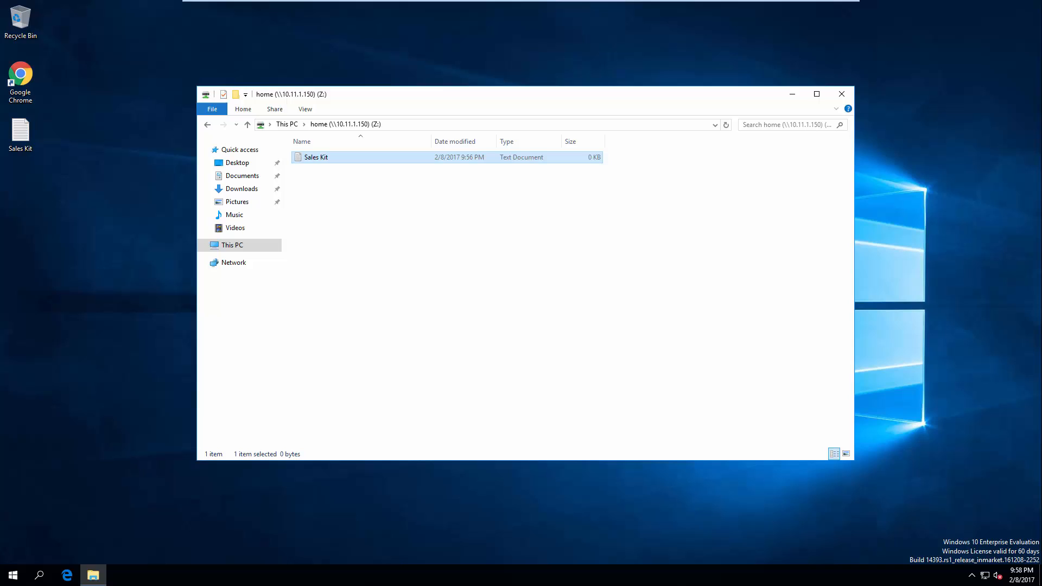